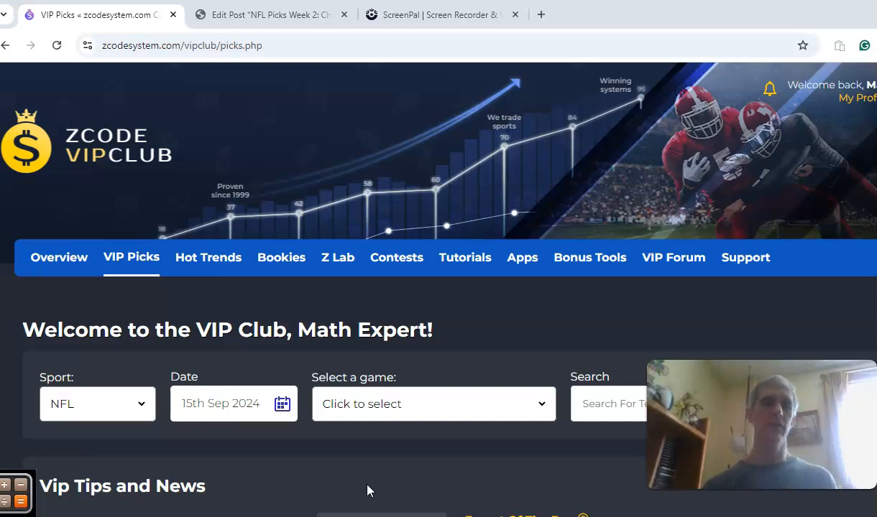
{"action": "mouse_move", "coordinate": [58, 257]}
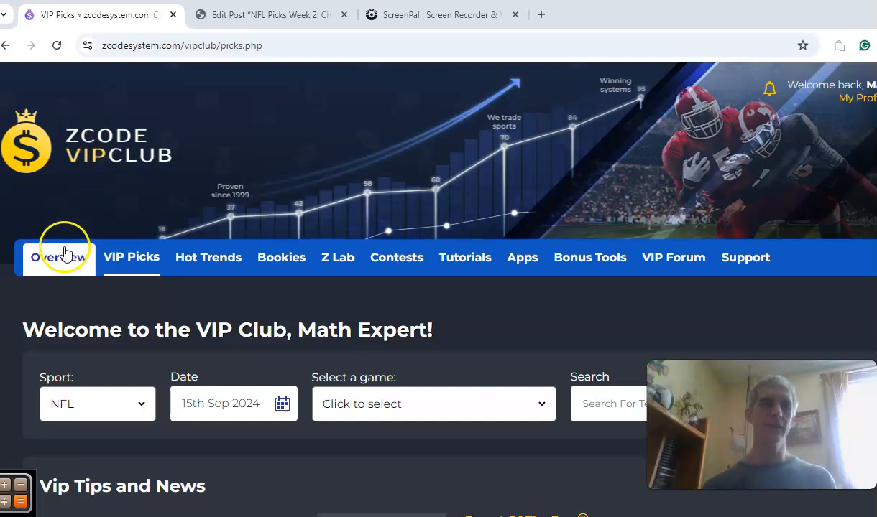
Scroll the September 15 NFL picks past Browns–Jaguars and Colts–Packers to Saints at Cowboys.
{"action": "left_click", "coordinate": [522, 257]}
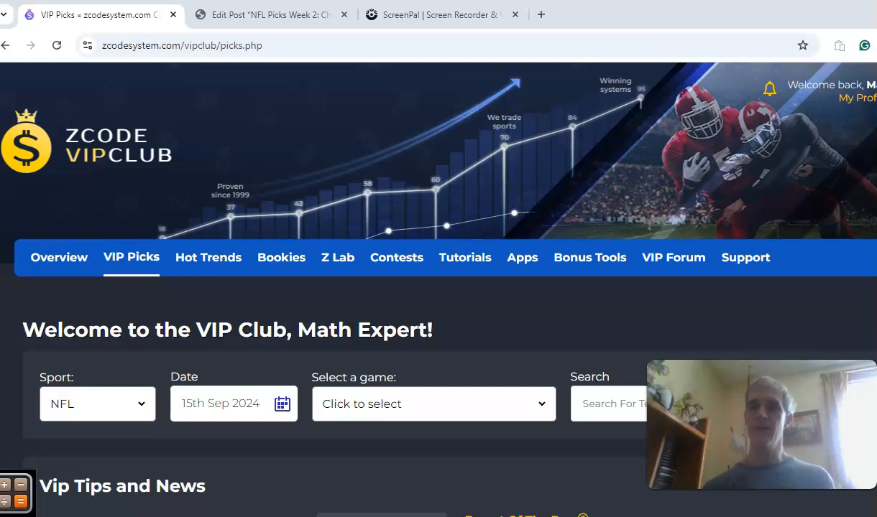
{"action": "scroll", "scroll_direction": "down", "scroll_amount": 3}
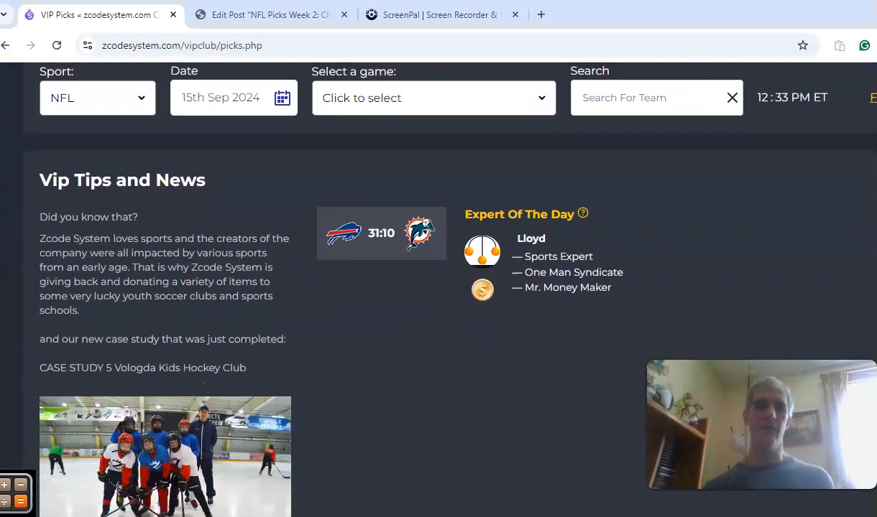
{"action": "scroll", "scroll_direction": "down", "scroll_amount": 3}
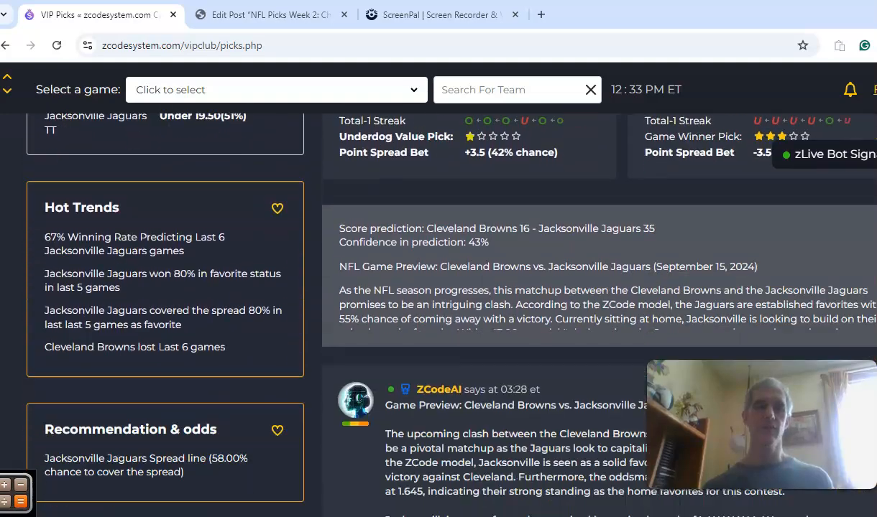
{"action": "scroll", "scroll_direction": "down", "scroll_amount": 3}
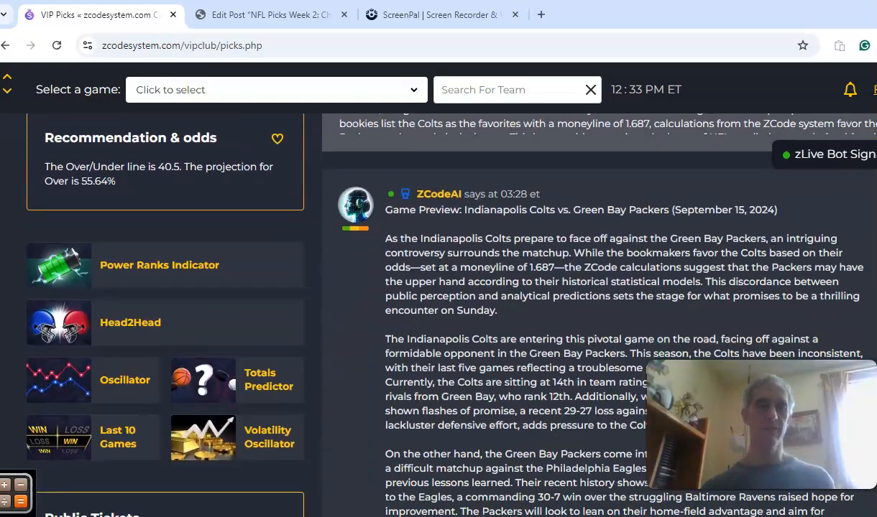
{"action": "scroll", "scroll_direction": "down", "scroll_amount": 3}
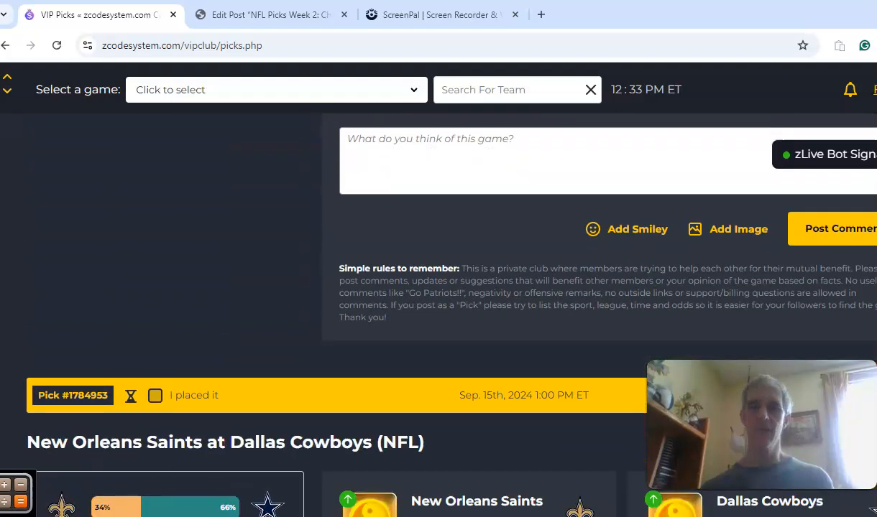
Scroll through the Saints and Cowboys team stats and recent results down to the Recommendation & odds box.
{"action": "scroll", "scroll_direction": "down", "scroll_amount": 3}
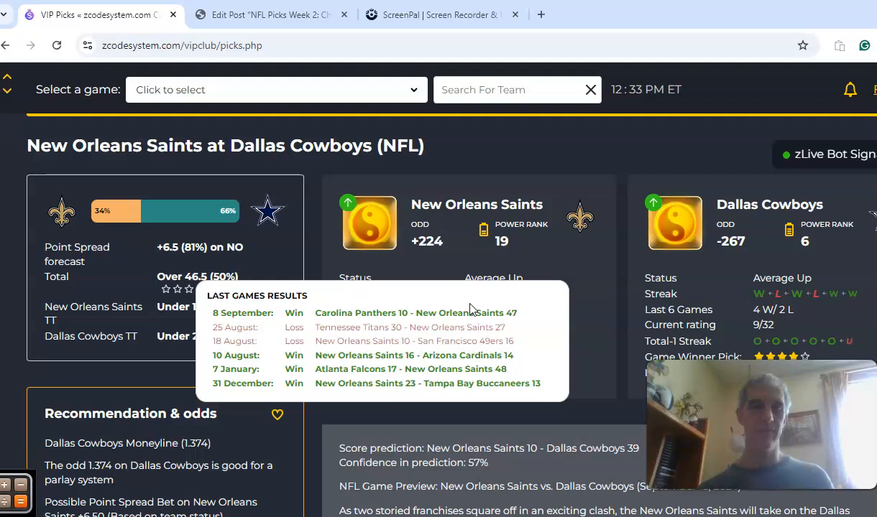
{"action": "mouse_move", "coordinate": [725, 288]}
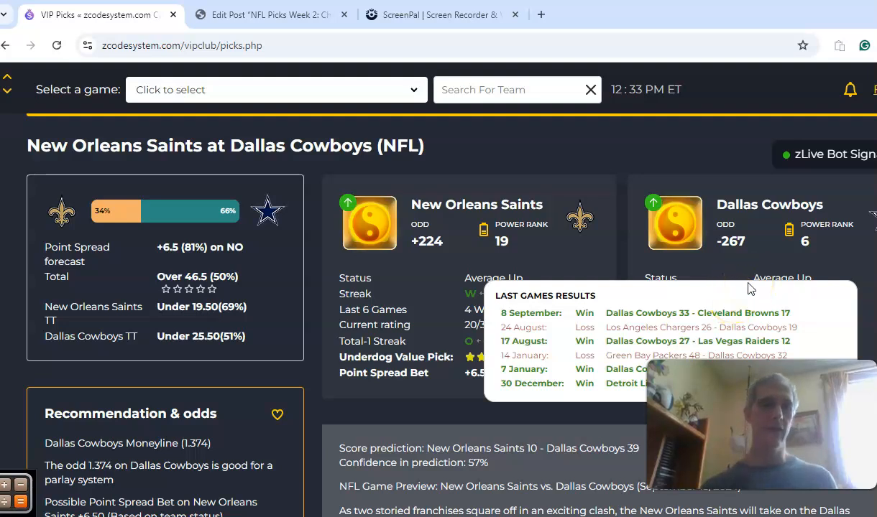
{"action": "mouse_move", "coordinate": [726, 248]}
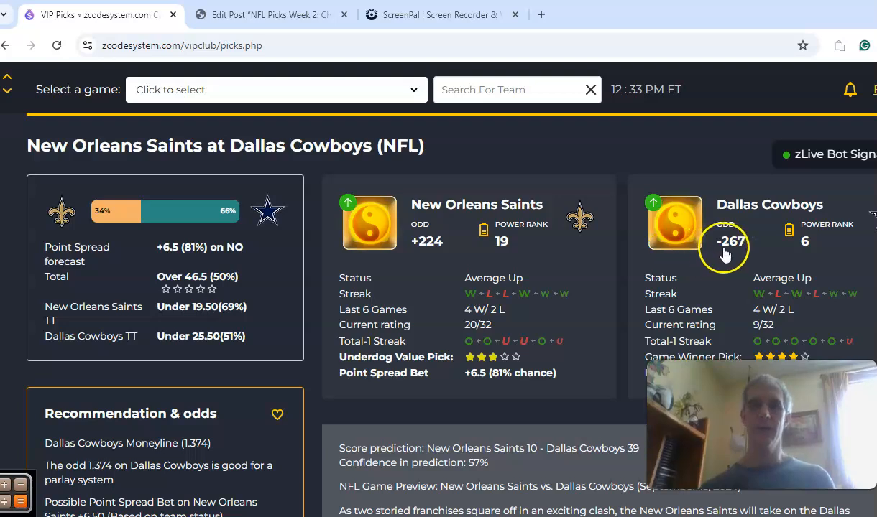
{"action": "mouse_move", "coordinate": [575, 269]}
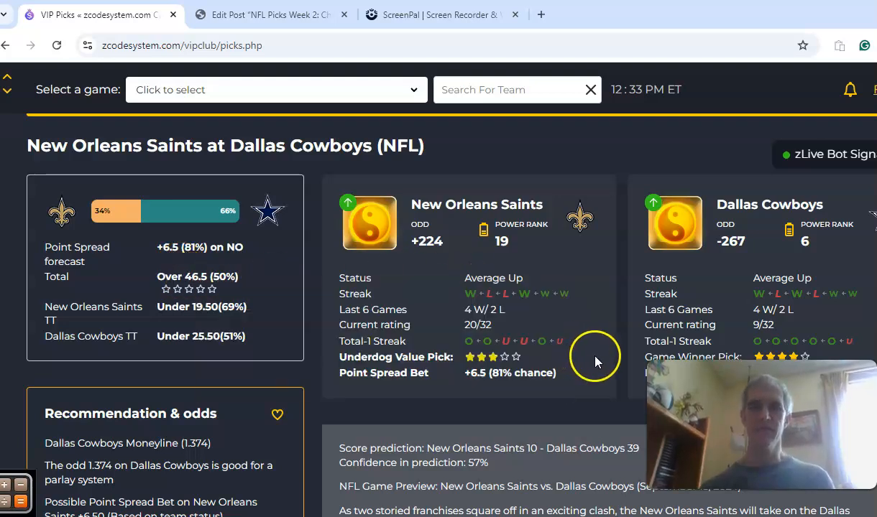
{"action": "mouse_move", "coordinate": [753, 353]}
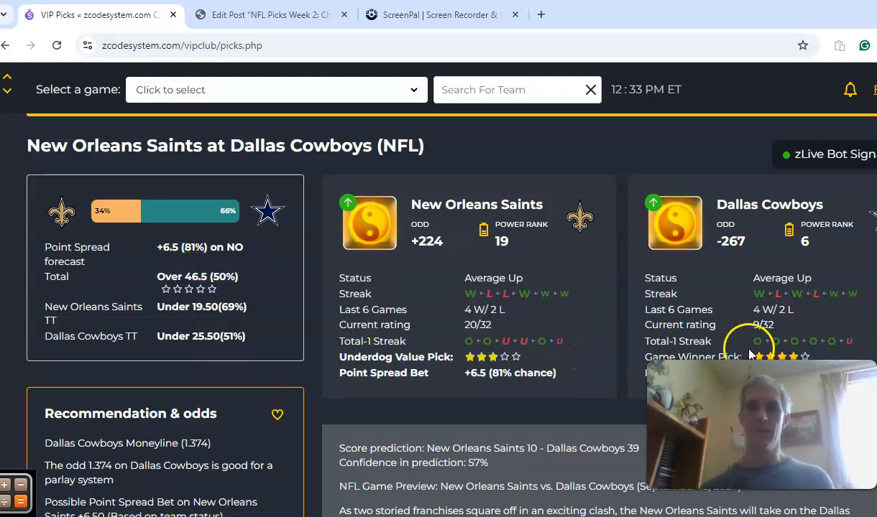
{"action": "mouse_move", "coordinate": [614, 392]}
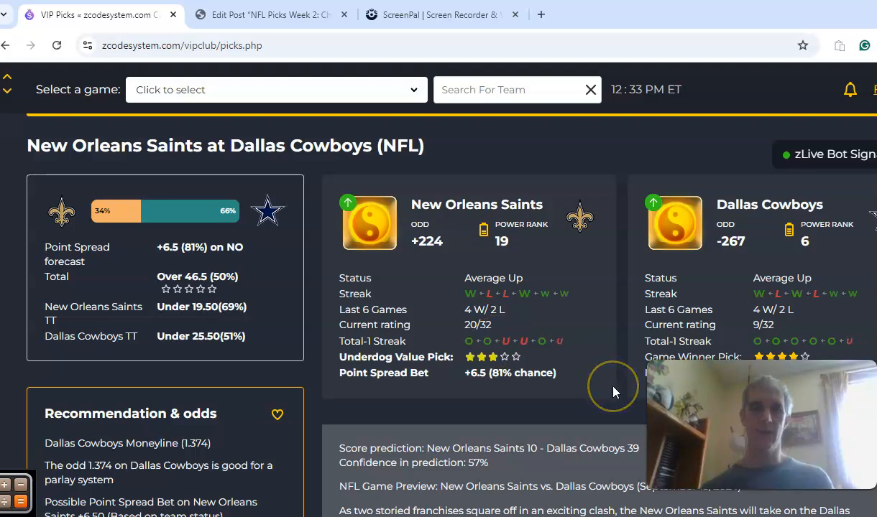
{"action": "scroll", "scroll_direction": "down", "scroll_amount": 3}
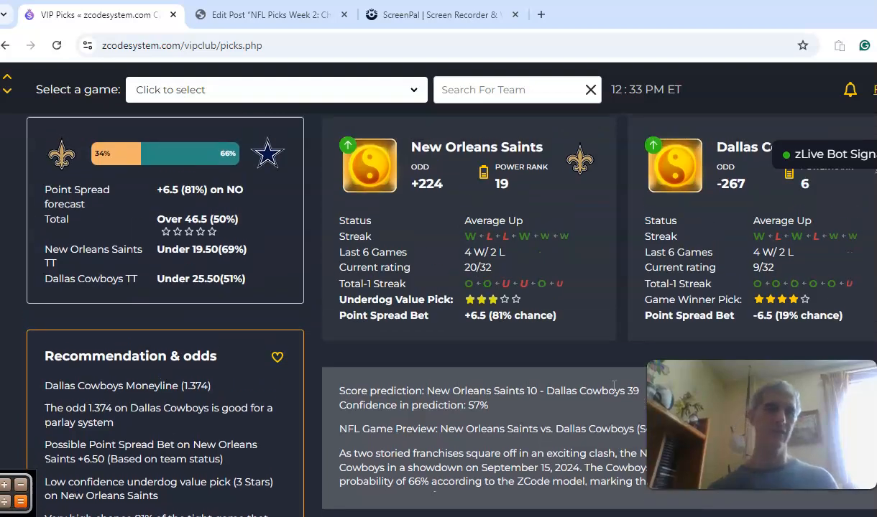
{"action": "scroll", "scroll_direction": "down", "scroll_amount": 3}
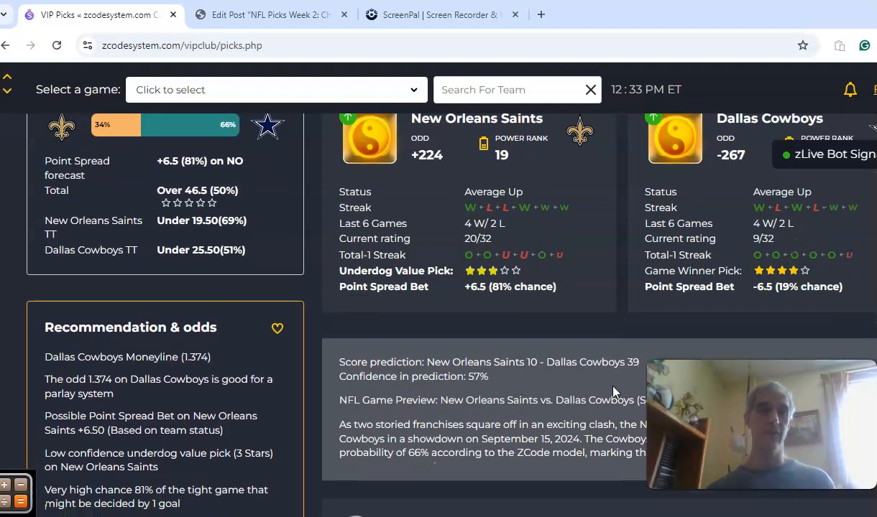
{"action": "scroll", "scroll_direction": "down", "scroll_amount": 3}
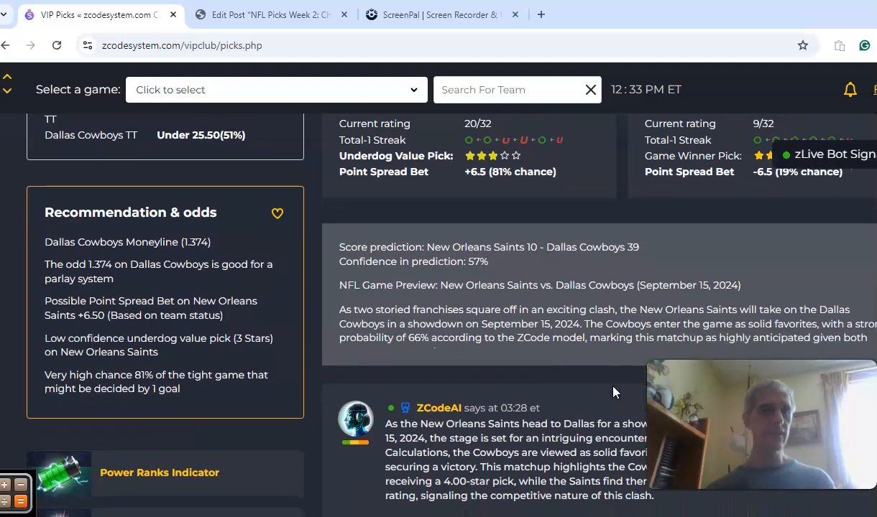
{"action": "scroll", "scroll_direction": "down", "scroll_amount": 3}
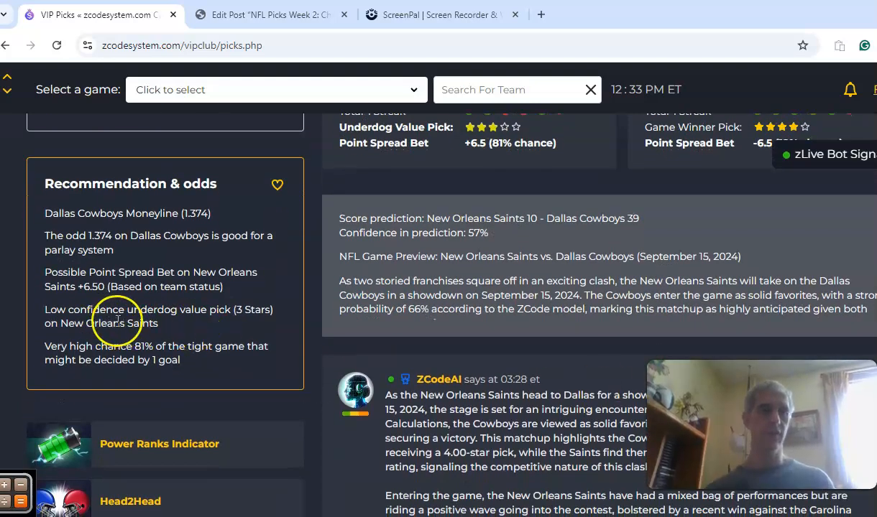
{"action": "mouse_move", "coordinate": [222, 323]}
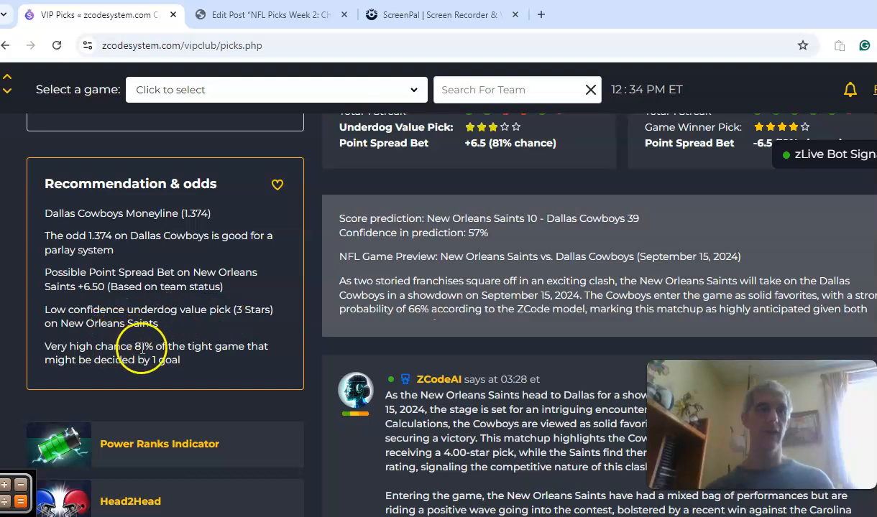
{"action": "mouse_move", "coordinate": [230, 365]}
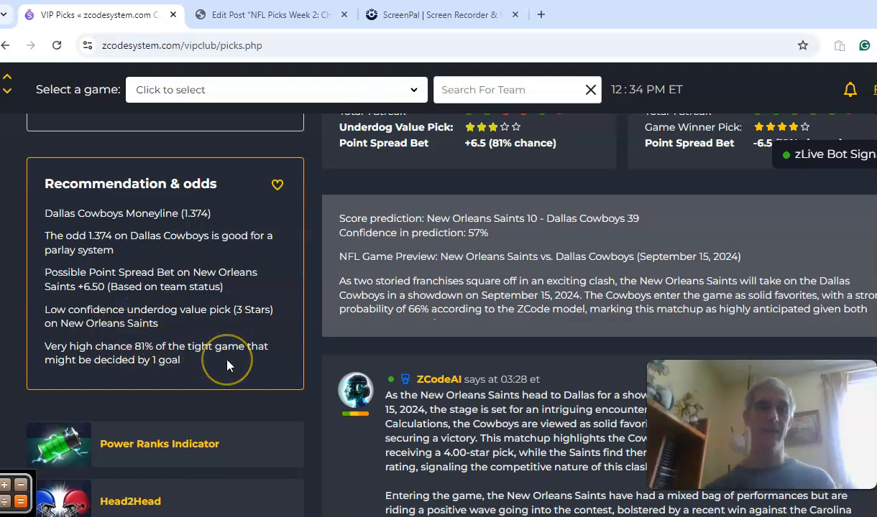
{"action": "scroll", "scroll_direction": "down", "scroll_amount": 3}
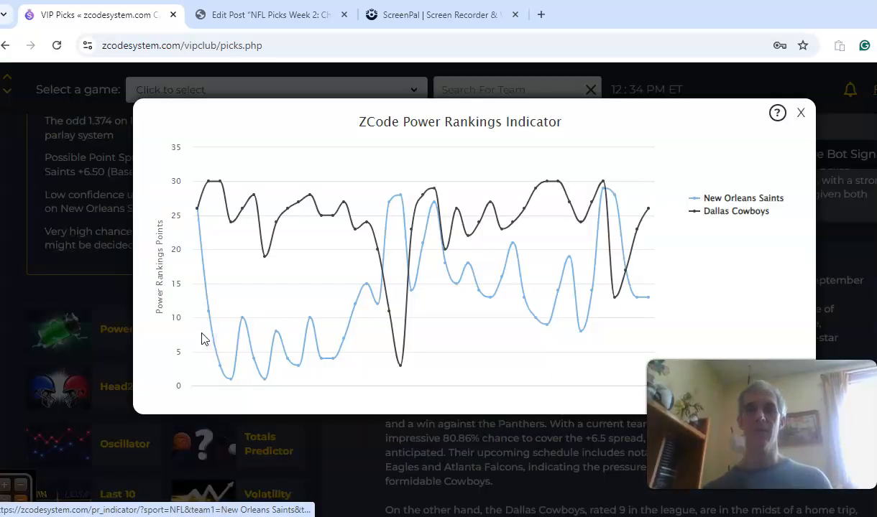
{"action": "mouse_move", "coordinate": [648, 208]}
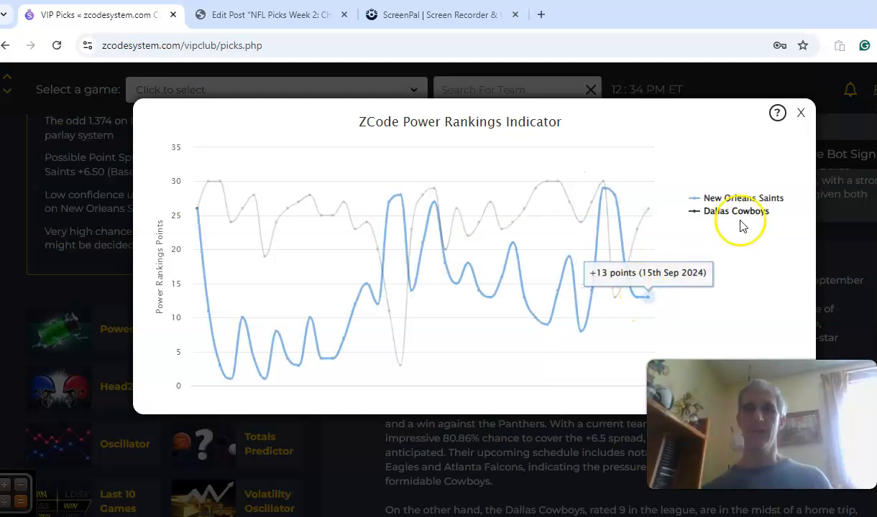
Dismiss the Saints–Cowboys power rankings chart and move down to the Line Moves section.
{"action": "left_click", "coordinate": [801, 112]}
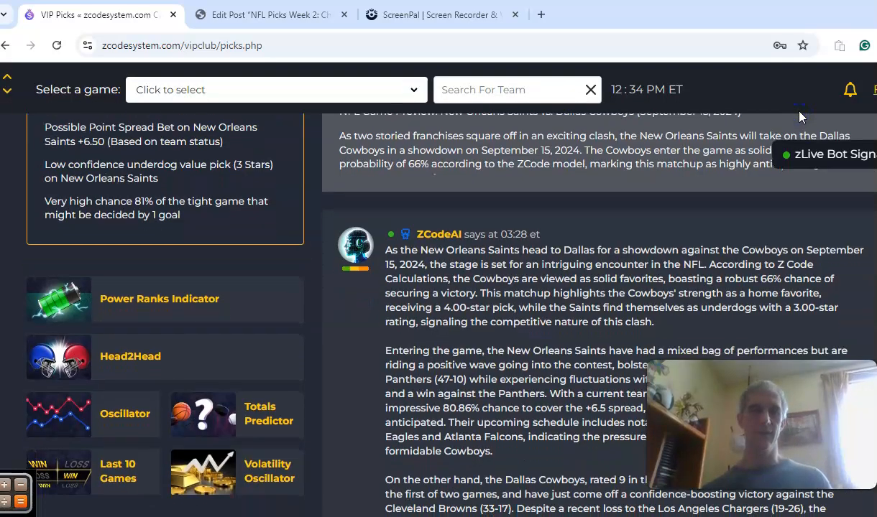
{"action": "scroll", "scroll_direction": "down", "scroll_amount": 3}
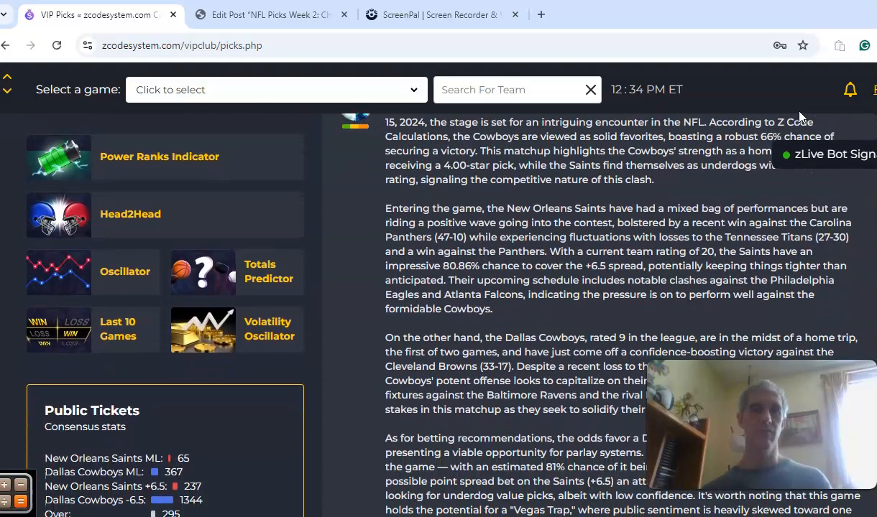
{"action": "mouse_move", "coordinate": [261, 377]}
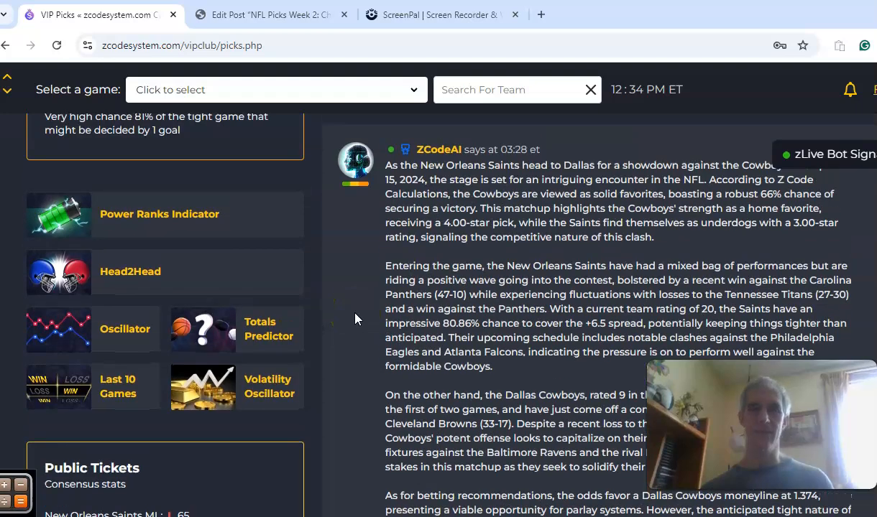
{"action": "scroll", "scroll_direction": "down", "scroll_amount": 3}
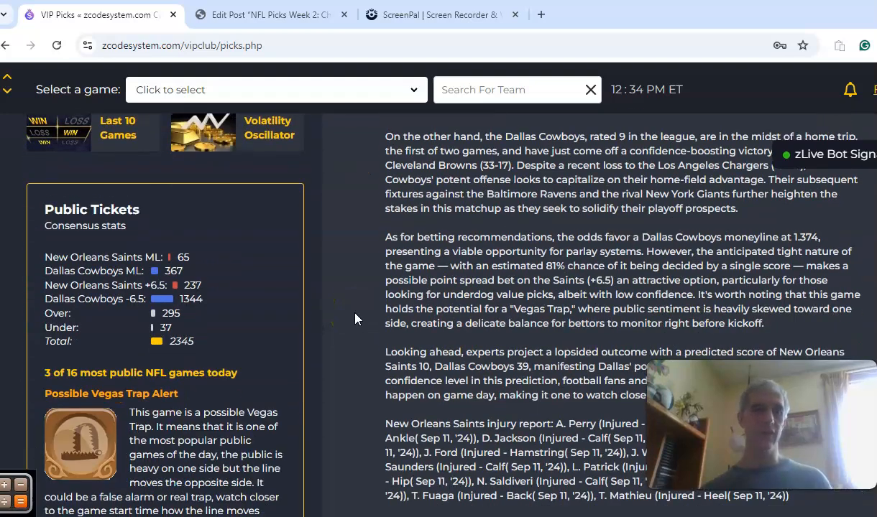
{"action": "scroll", "scroll_direction": "down", "scroll_amount": 3}
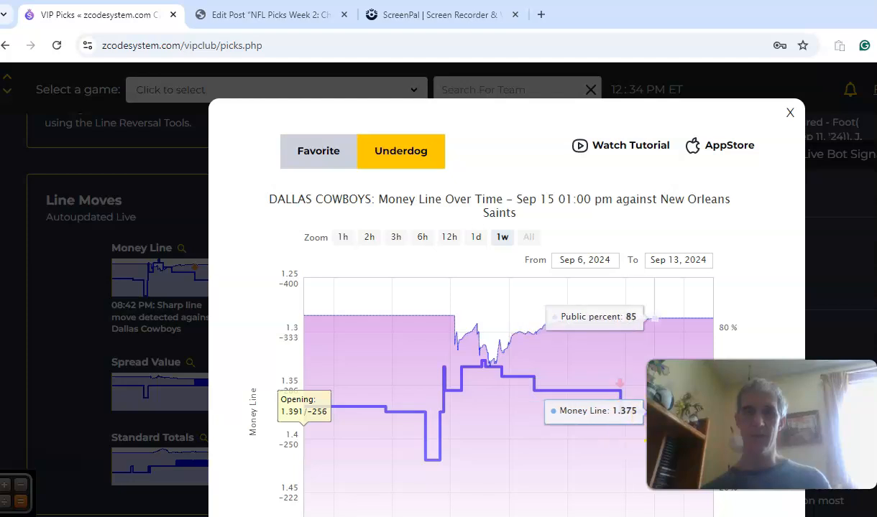
{"action": "mouse_move", "coordinate": [528, 442]}
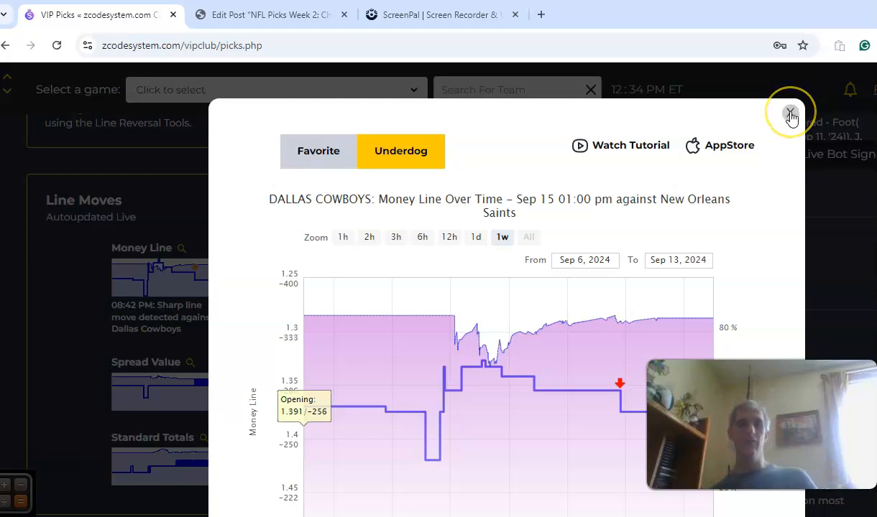
Dismiss the Cowboys money line history chart and continue down to the member comments.
{"action": "left_click", "coordinate": [790, 113]}
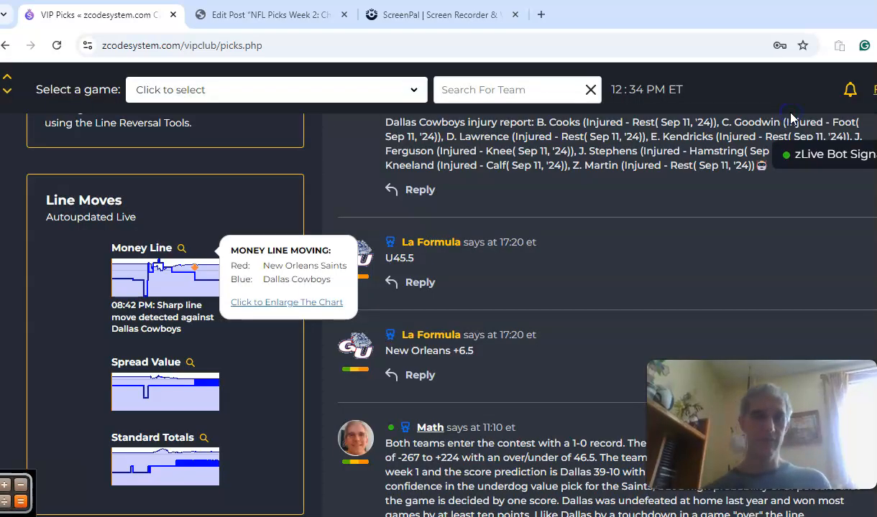
{"action": "scroll", "scroll_direction": "down", "scroll_amount": 3}
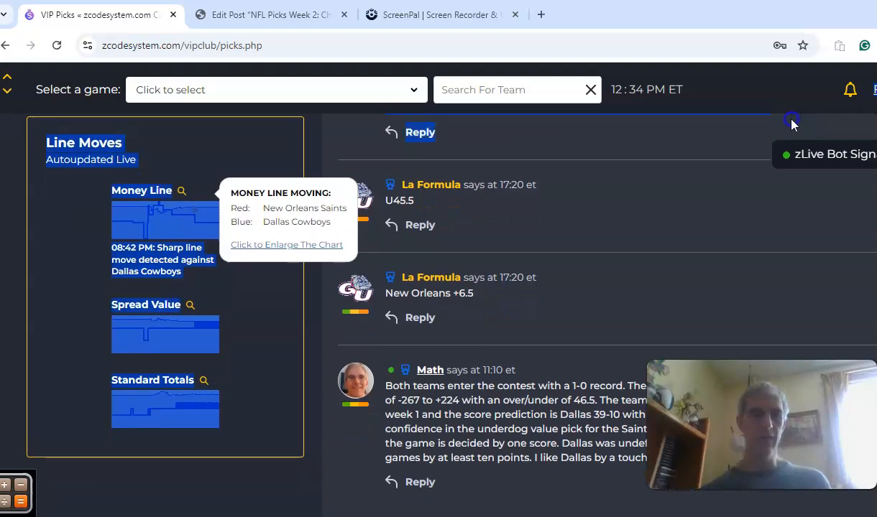
{"action": "scroll", "scroll_direction": "down", "scroll_amount": 3}
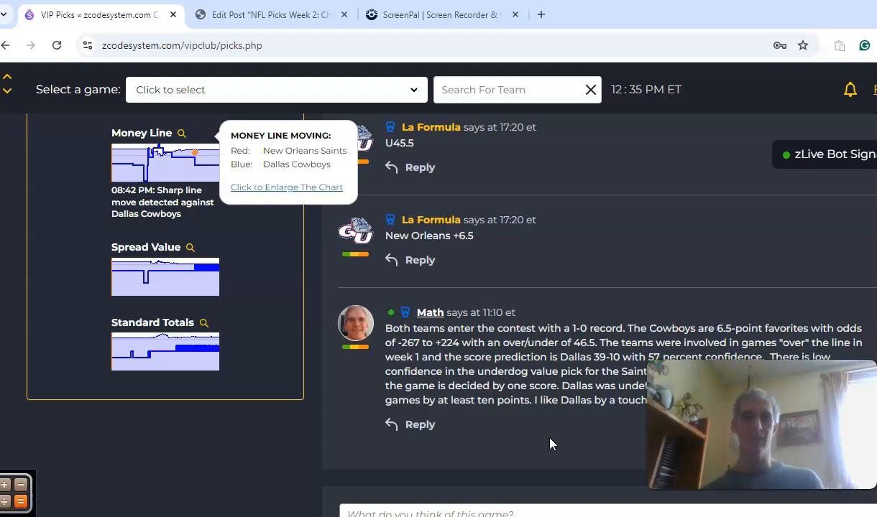
Scroll down past the Giants and Jets games toward the Raiders at Ravens card.
{"action": "left_click", "coordinate": [544, 431]}
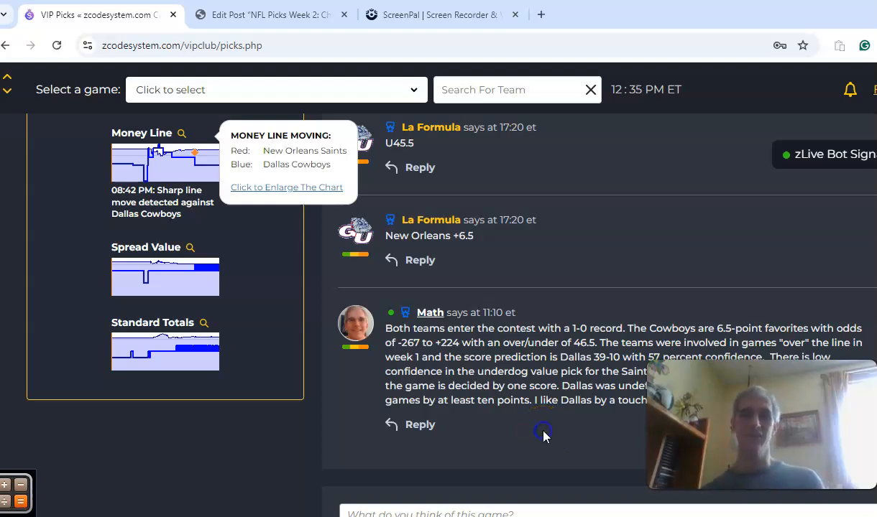
{"action": "scroll", "scroll_direction": "down", "scroll_amount": 3}
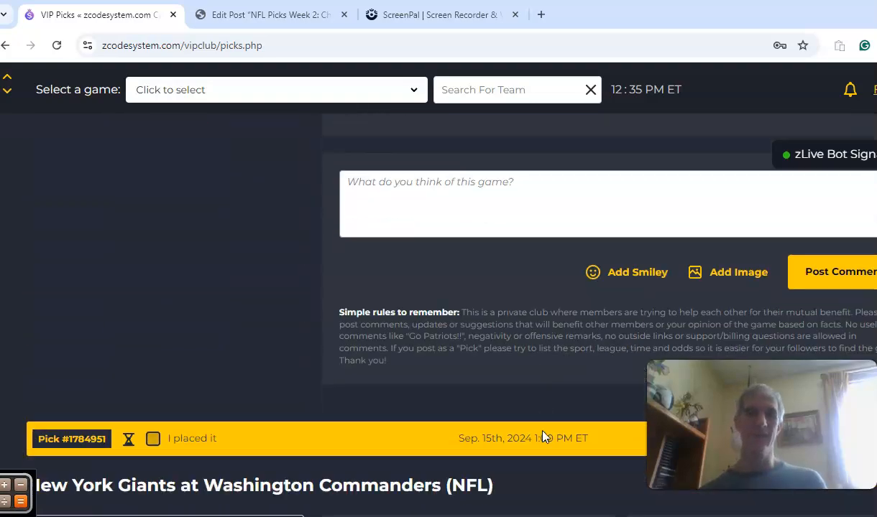
{"action": "scroll", "scroll_direction": "down", "scroll_amount": 3}
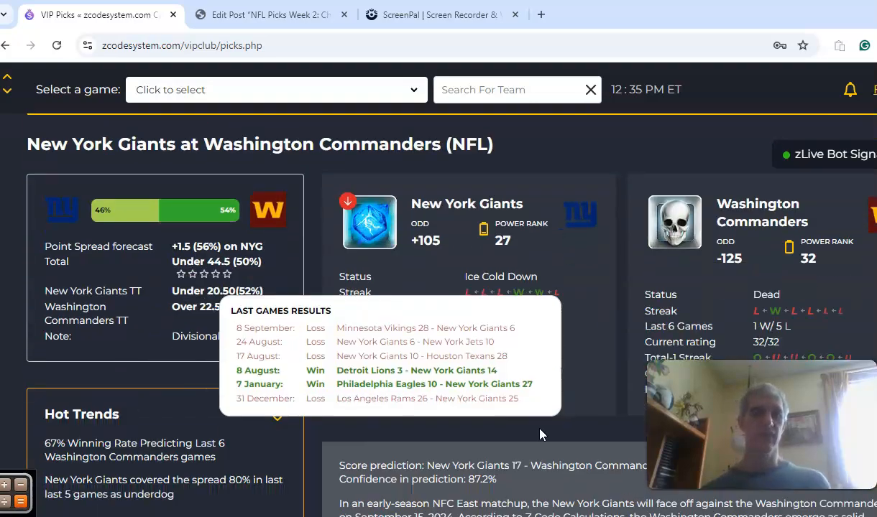
{"action": "scroll", "scroll_direction": "down", "scroll_amount": 3}
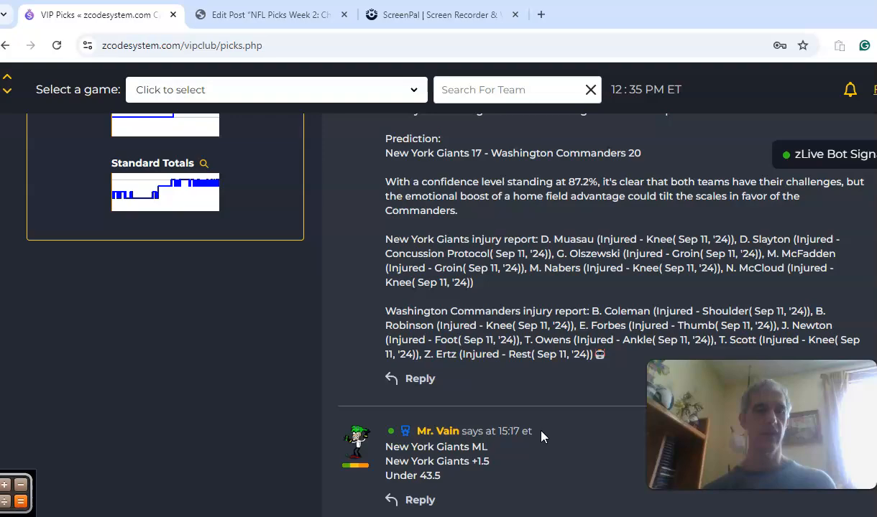
{"action": "scroll", "scroll_direction": "down", "scroll_amount": 3}
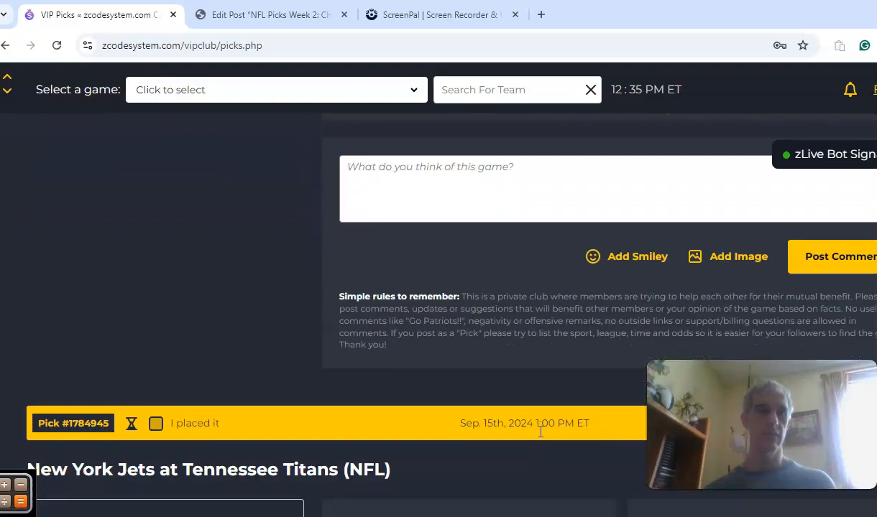
{"action": "scroll", "scroll_direction": "down", "scroll_amount": 3}
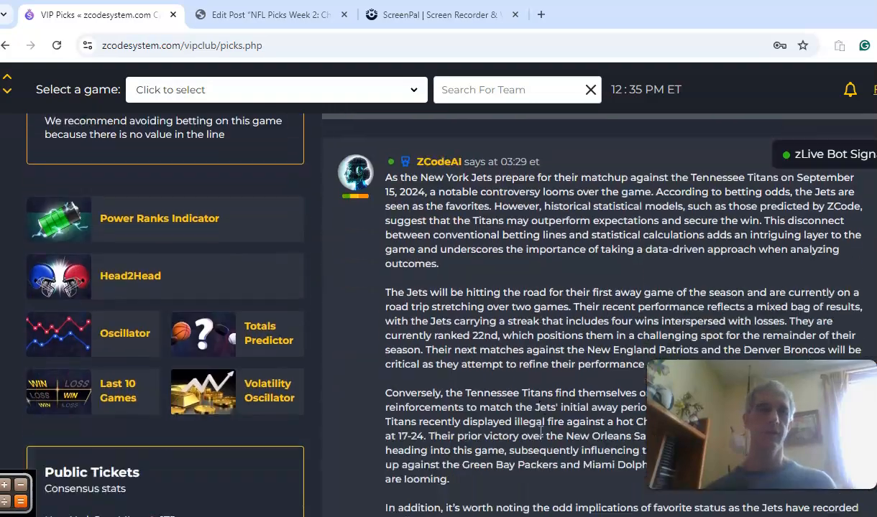
{"action": "scroll", "scroll_direction": "down", "scroll_amount": 3}
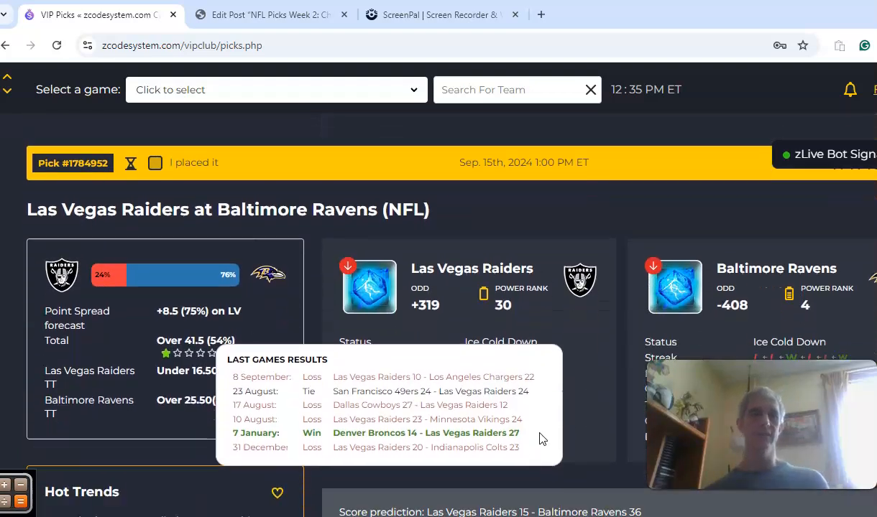
{"action": "scroll", "scroll_direction": "down", "scroll_amount": 3}
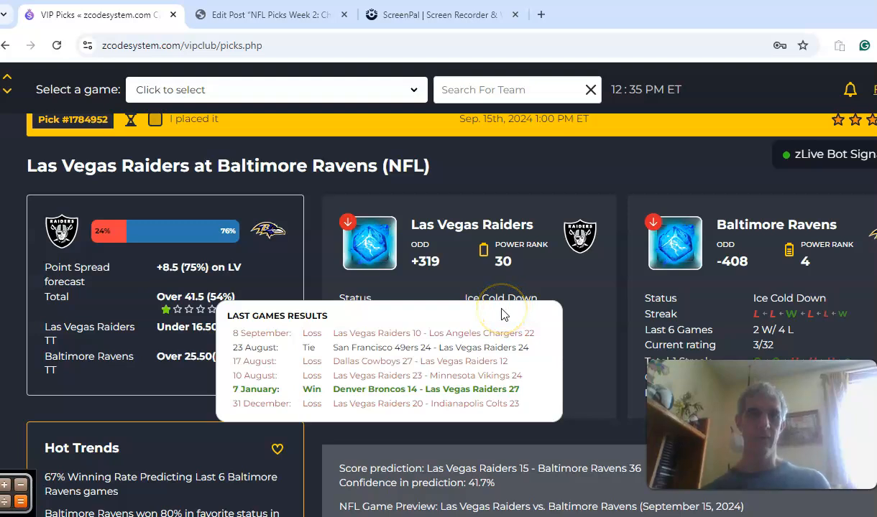
{"action": "mouse_move", "coordinate": [602, 385]}
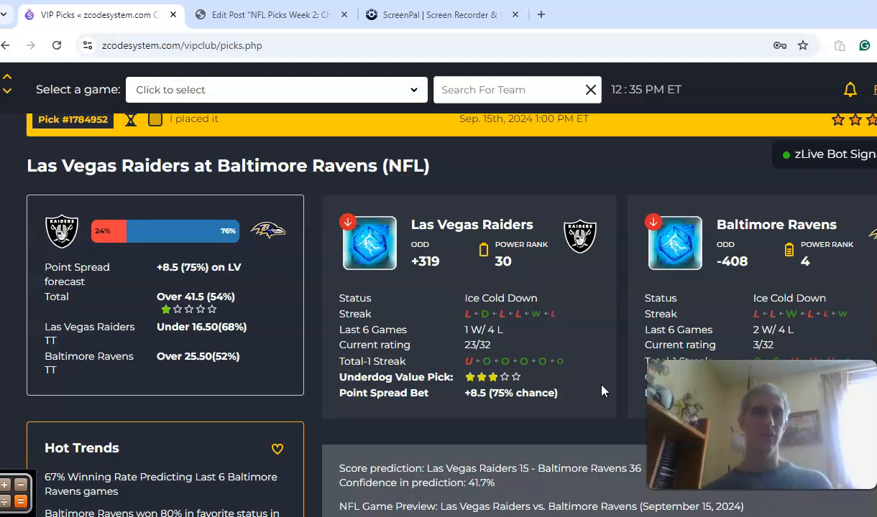
{"action": "mouse_move", "coordinate": [732, 277]}
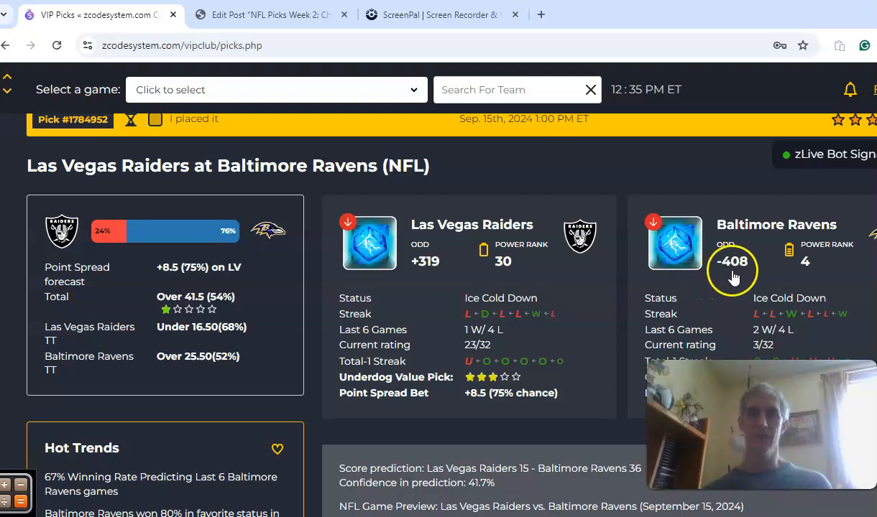
{"action": "mouse_move", "coordinate": [424, 277]}
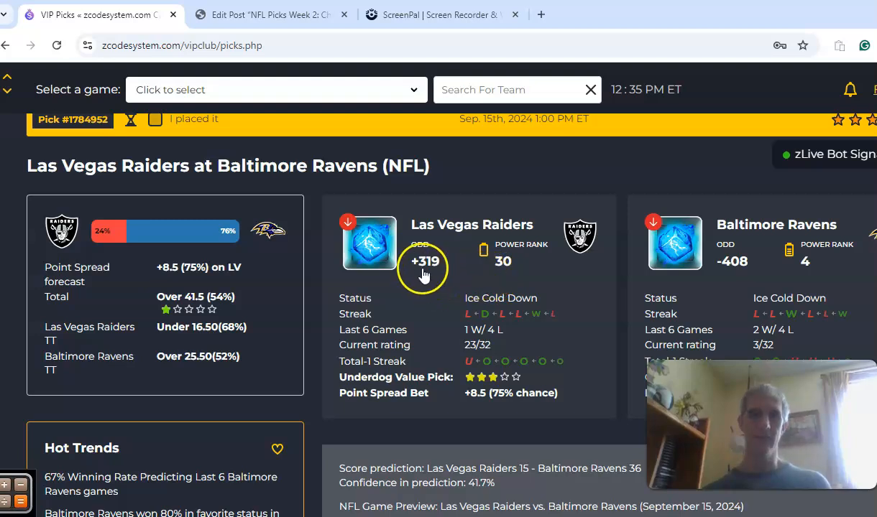
{"action": "mouse_move", "coordinate": [425, 266]}
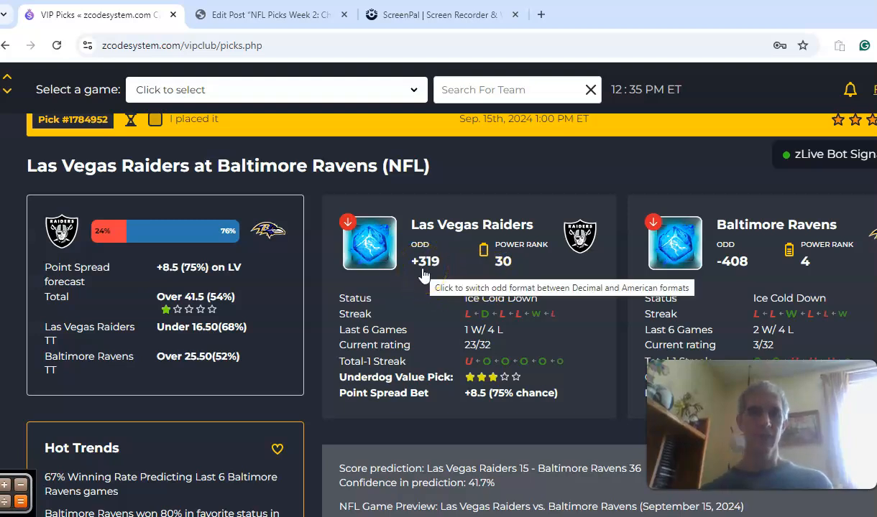
Bring the Raiders at Ravens team stats and score prediction into view.
{"action": "scroll", "scroll_direction": "down", "scroll_amount": 3}
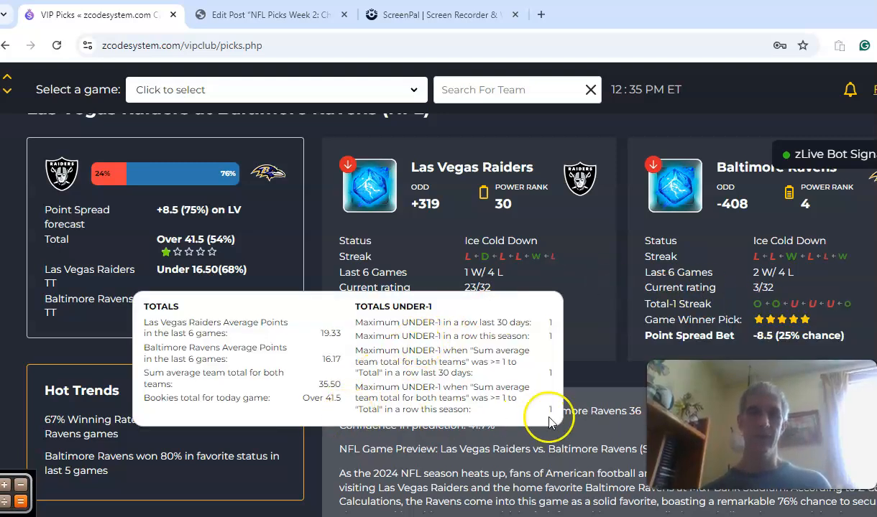
{"action": "mouse_move", "coordinate": [593, 398]}
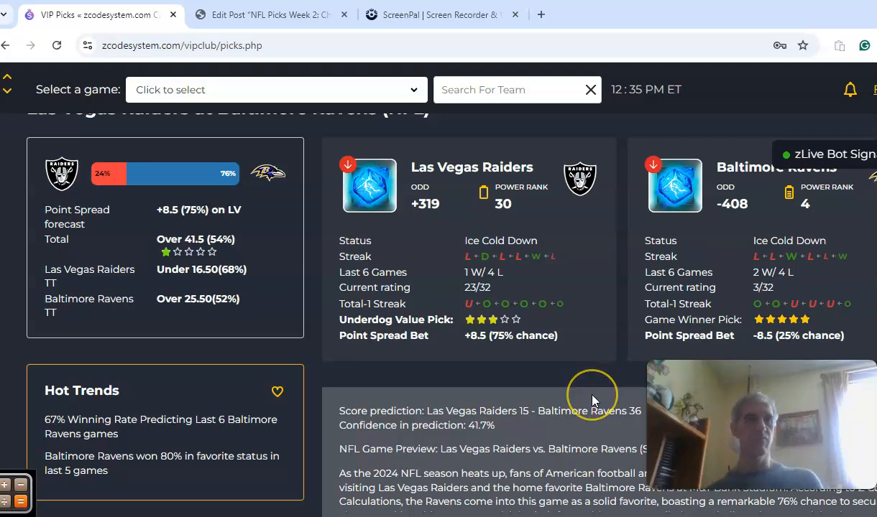
{"action": "scroll", "scroll_direction": "down", "scroll_amount": 3}
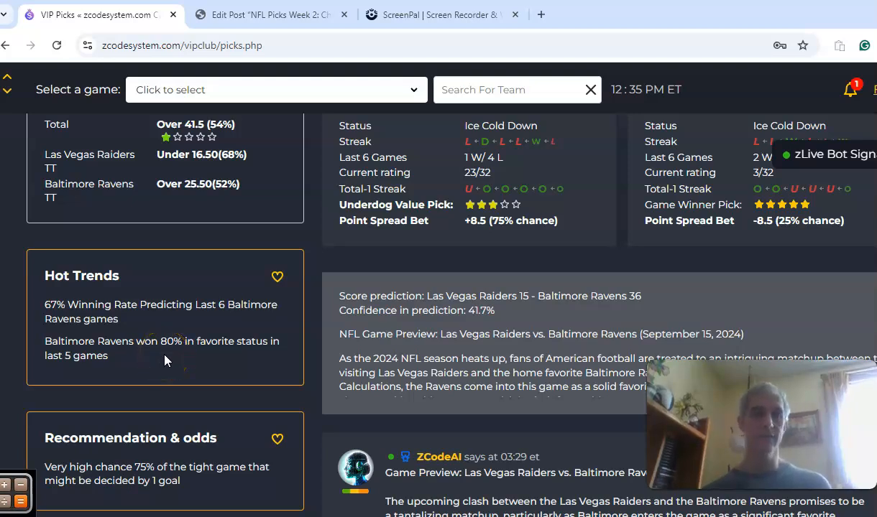
{"action": "mouse_move", "coordinate": [166, 366]}
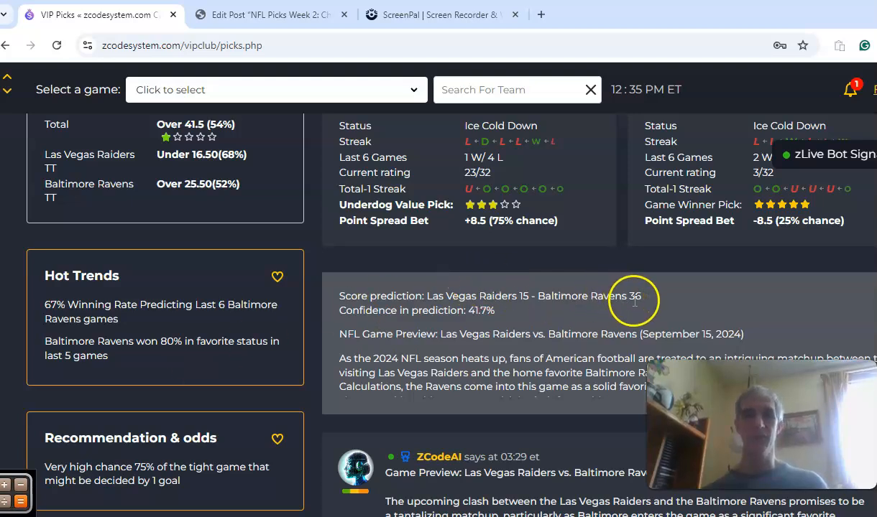
{"action": "mouse_move", "coordinate": [516, 309]}
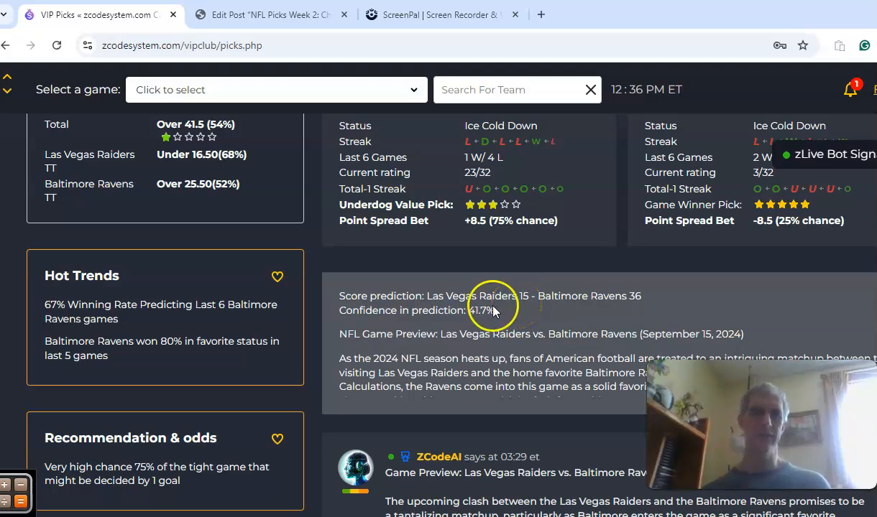
{"action": "scroll", "scroll_direction": "down", "scroll_amount": 3}
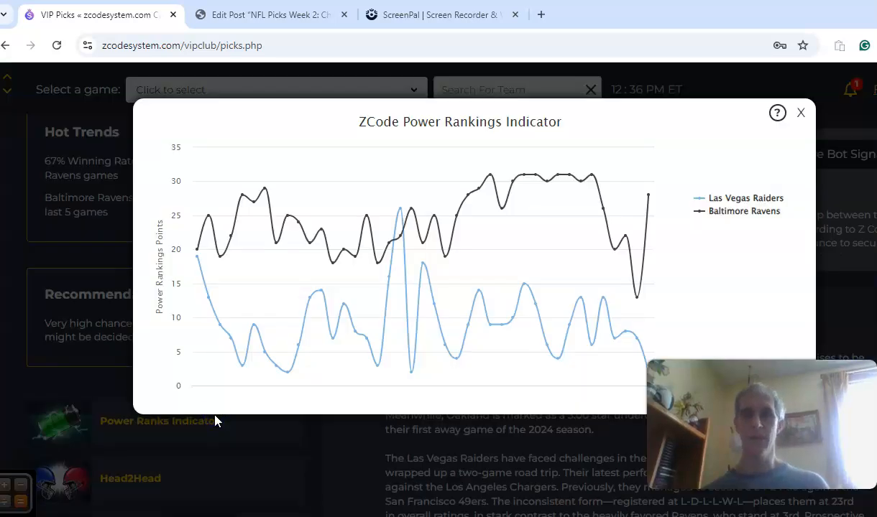
{"action": "mouse_move", "coordinate": [647, 197]}
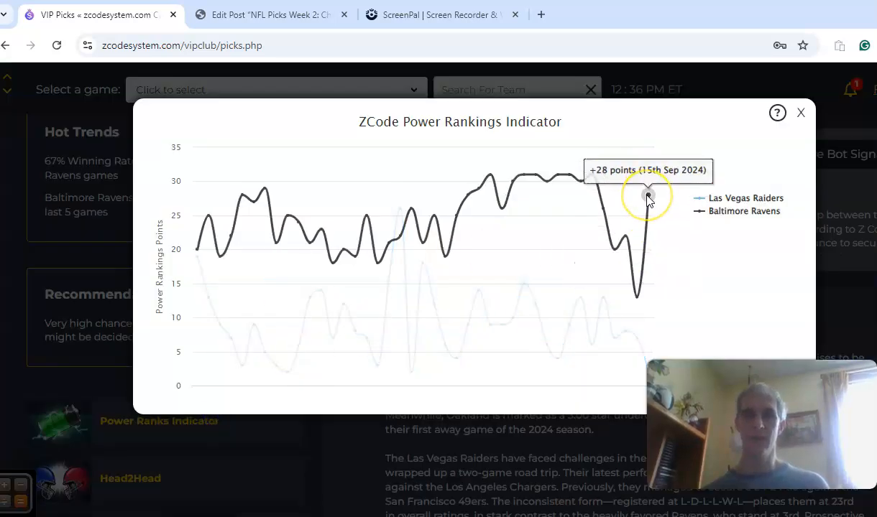
{"action": "mouse_move", "coordinate": [637, 297]}
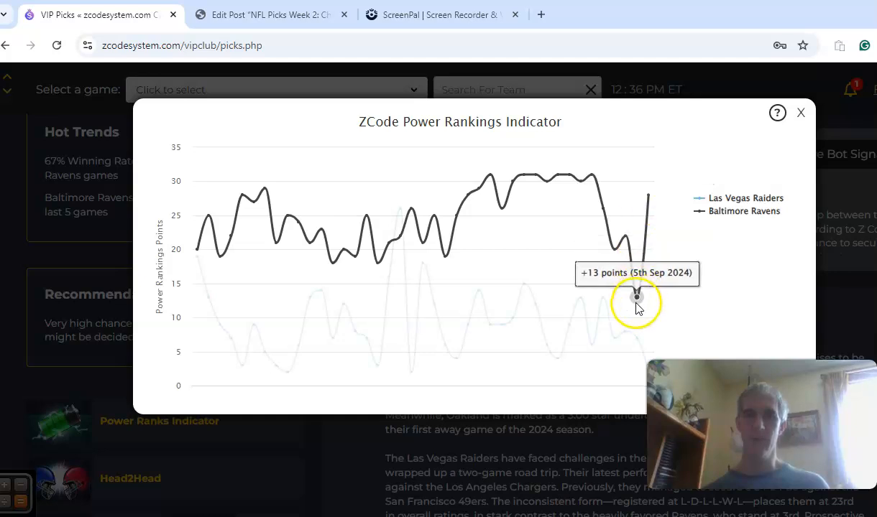
{"action": "mouse_move", "coordinate": [646, 196]}
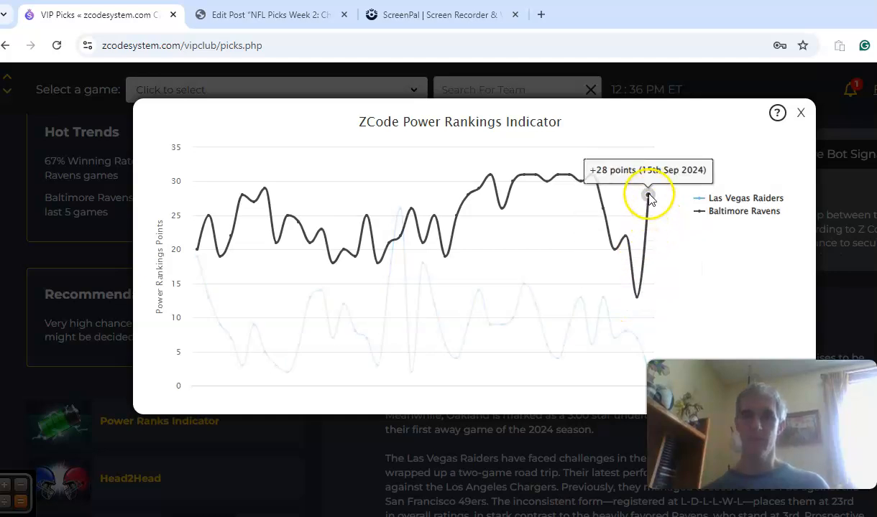
{"action": "mouse_move", "coordinate": [628, 342]}
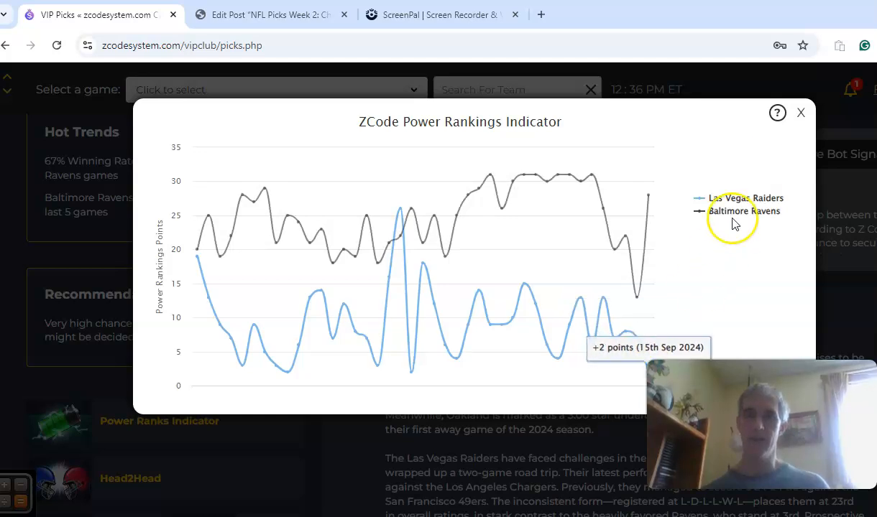
{"action": "left_click", "coordinate": [801, 112]}
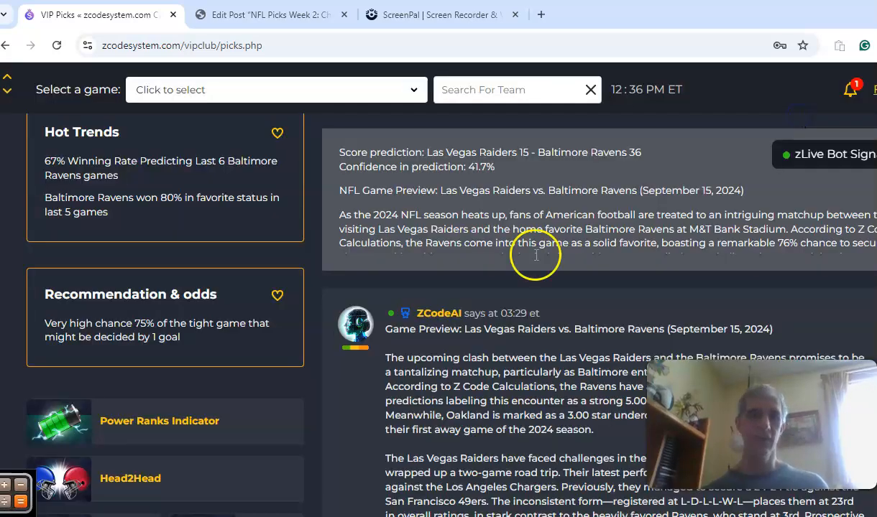
{"action": "scroll", "scroll_direction": "down", "scroll_amount": 3}
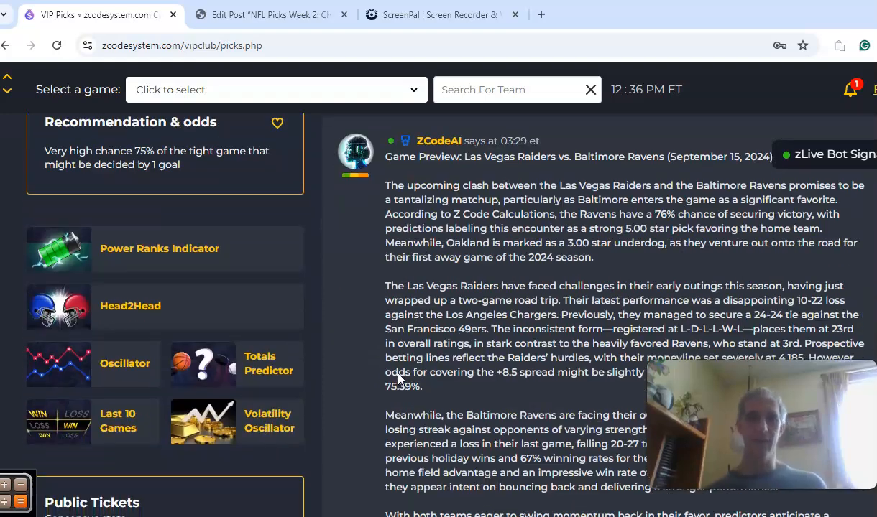
{"action": "scroll", "scroll_direction": "down", "scroll_amount": 3}
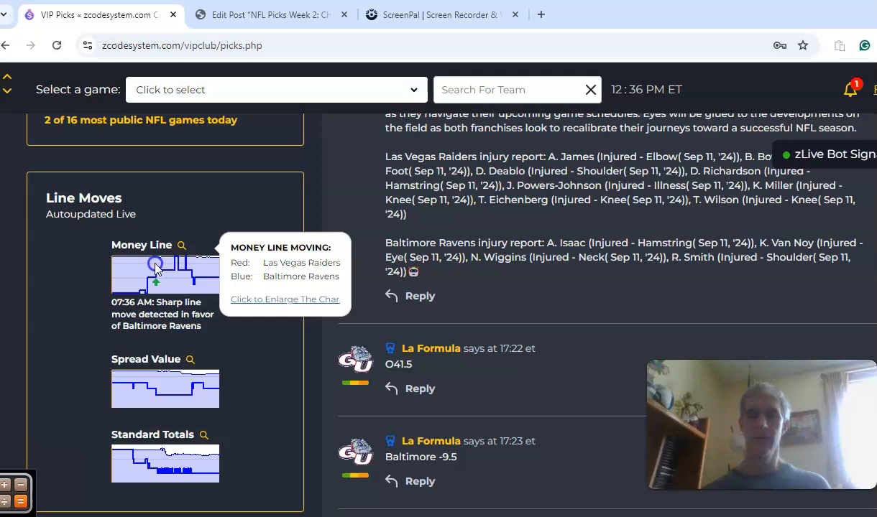
View the enlarged Ravens money line chart, then move down to the Chargers at Panthers pick.
{"action": "left_click", "coordinate": [285, 299]}
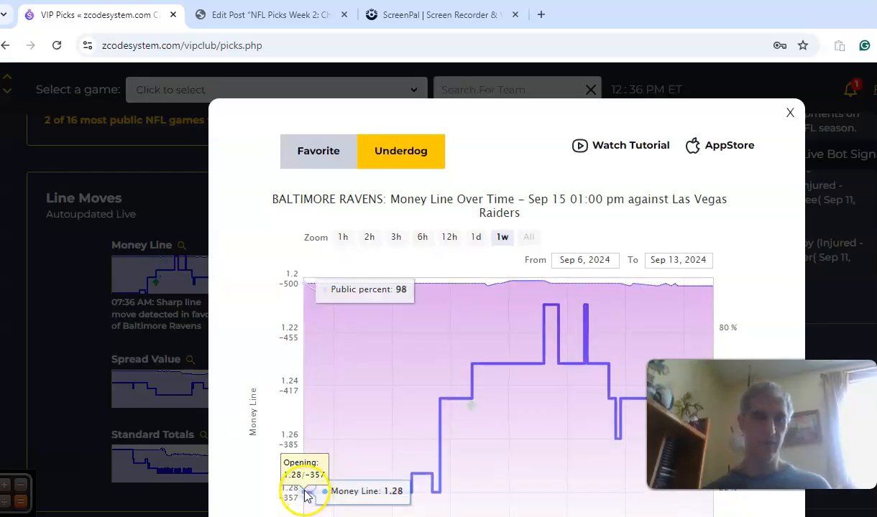
{"action": "mouse_move", "coordinate": [482, 381]}
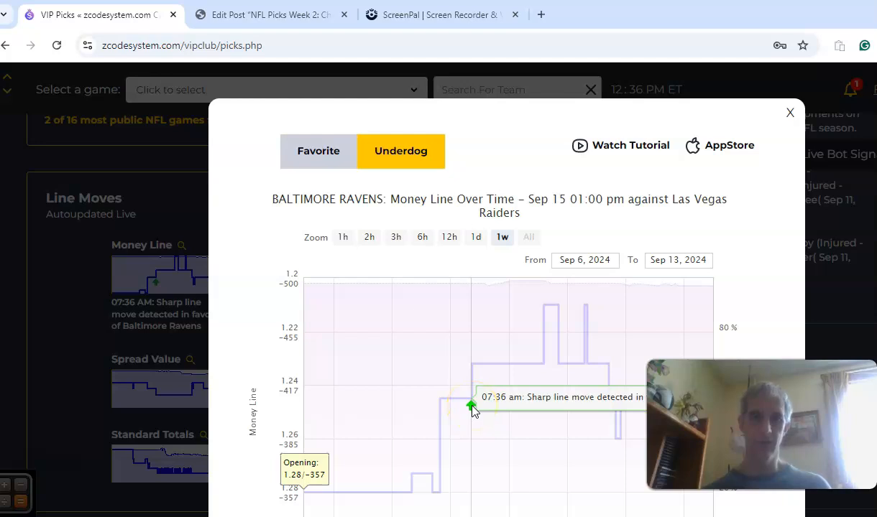
{"action": "mouse_move", "coordinate": [552, 316]}
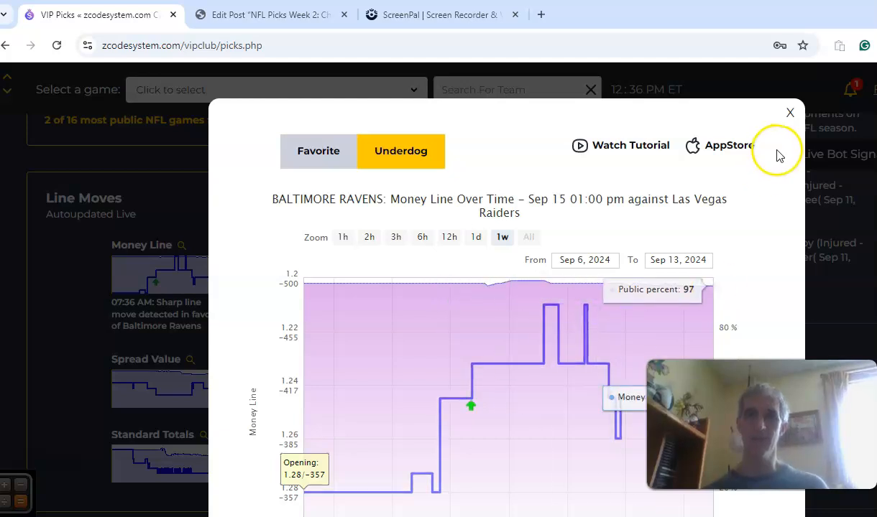
{"action": "left_click", "coordinate": [790, 113]}
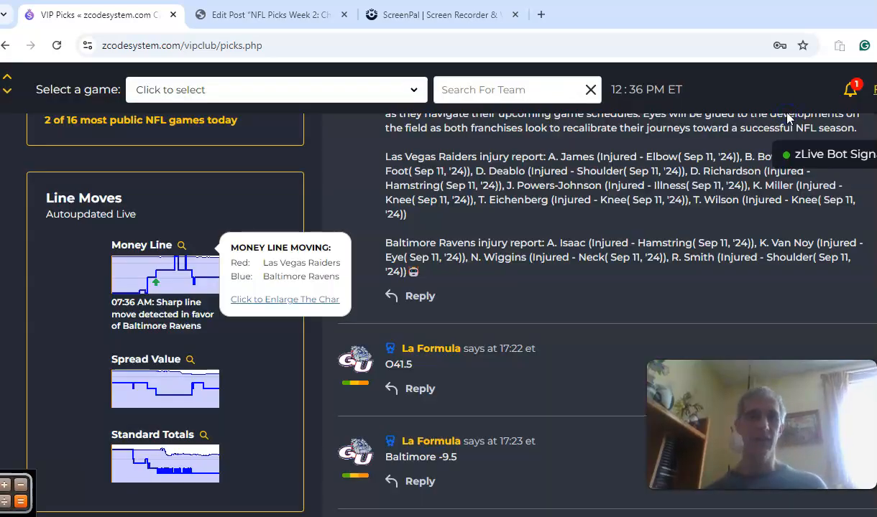
{"action": "scroll", "scroll_direction": "down", "scroll_amount": 3}
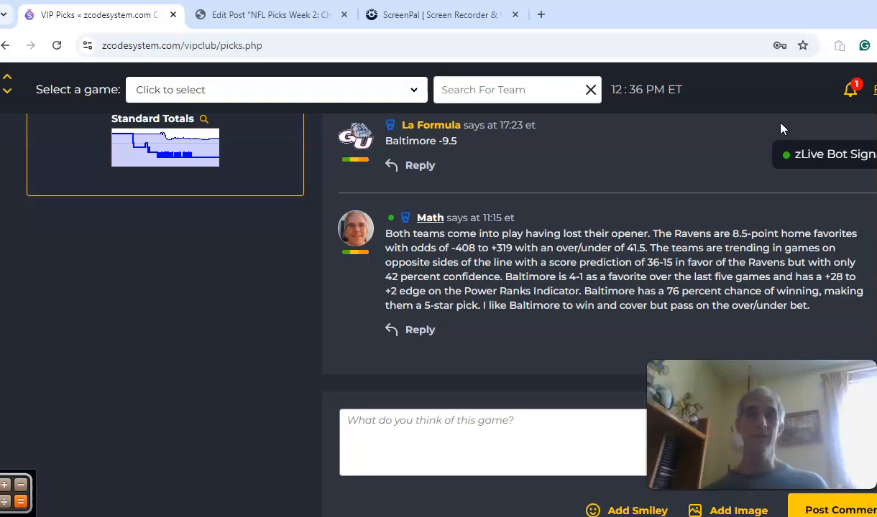
{"action": "scroll", "scroll_direction": "down", "scroll_amount": 3}
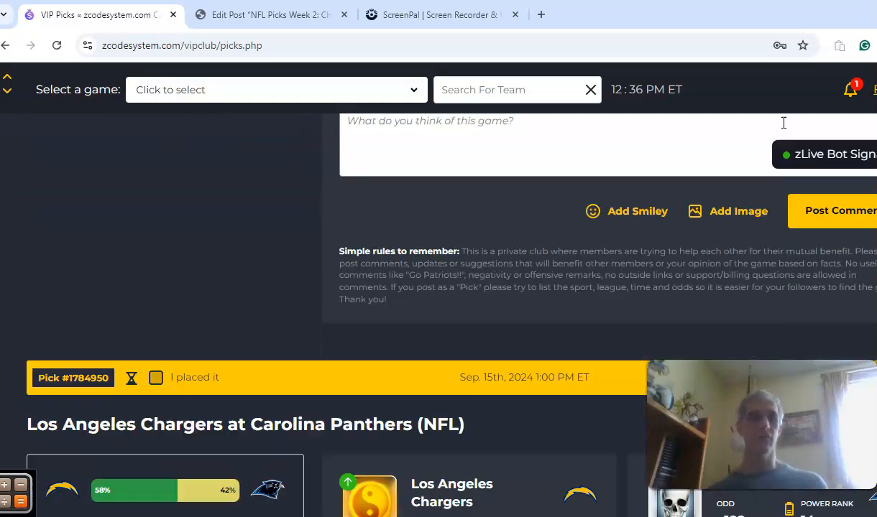
{"action": "scroll", "scroll_direction": "down", "scroll_amount": 3}
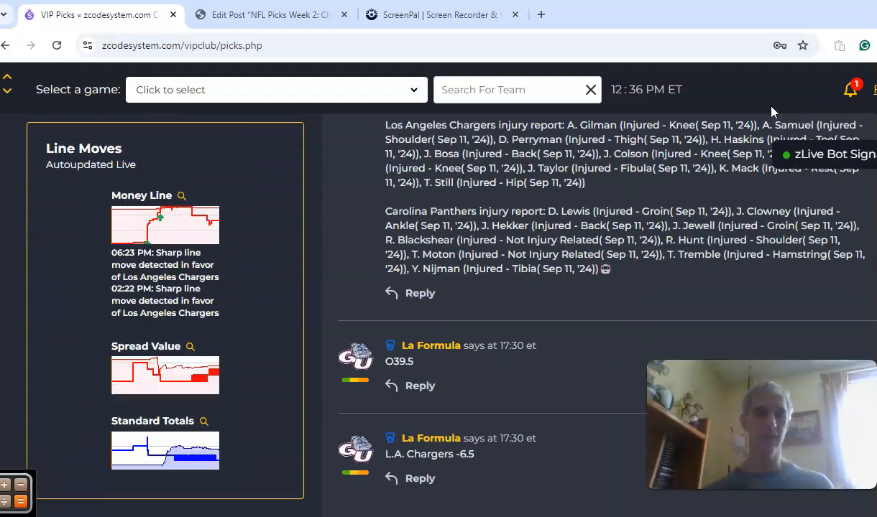
Scroll through the 49ers at Vikings team stats and score prediction preview.
{"action": "scroll", "scroll_direction": "down", "scroll_amount": 3}
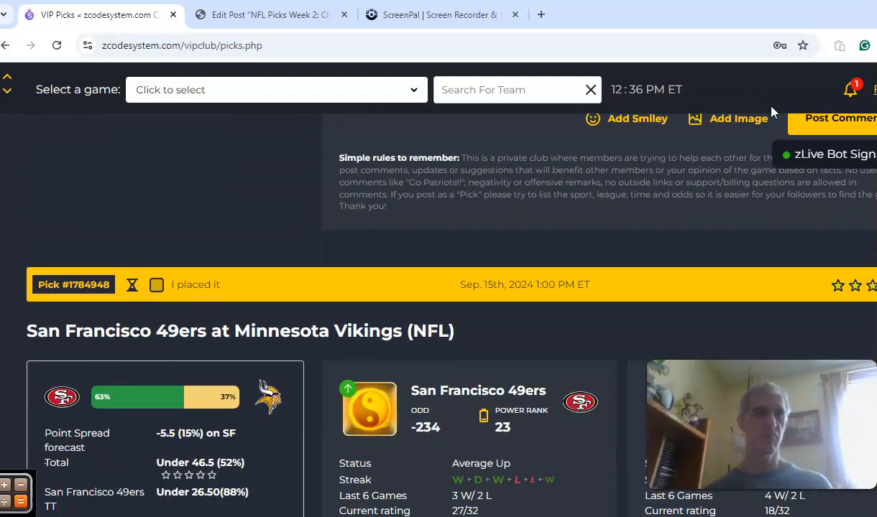
{"action": "scroll", "scroll_direction": "down", "scroll_amount": 3}
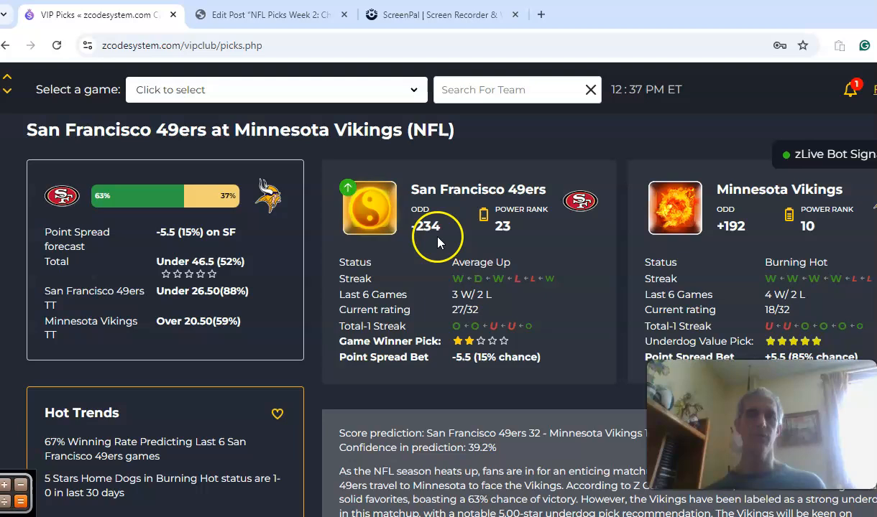
{"action": "mouse_move", "coordinate": [725, 248]}
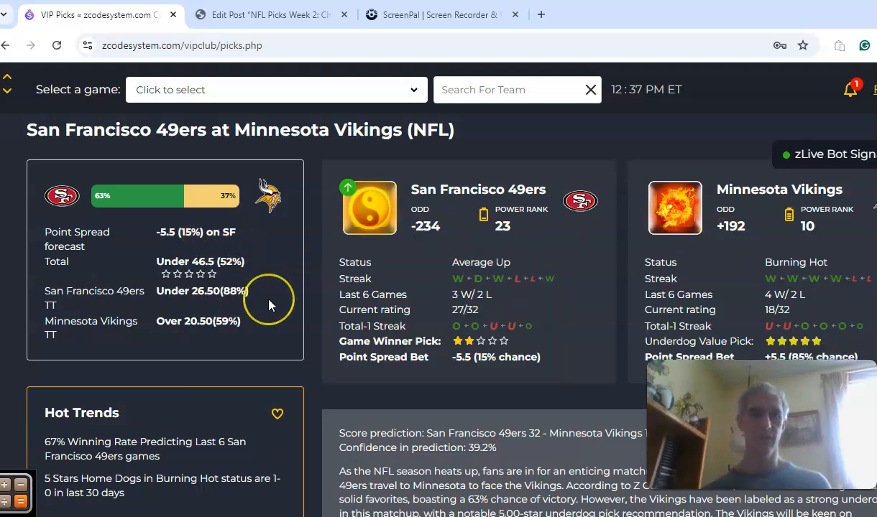
{"action": "scroll", "scroll_direction": "down", "scroll_amount": 3}
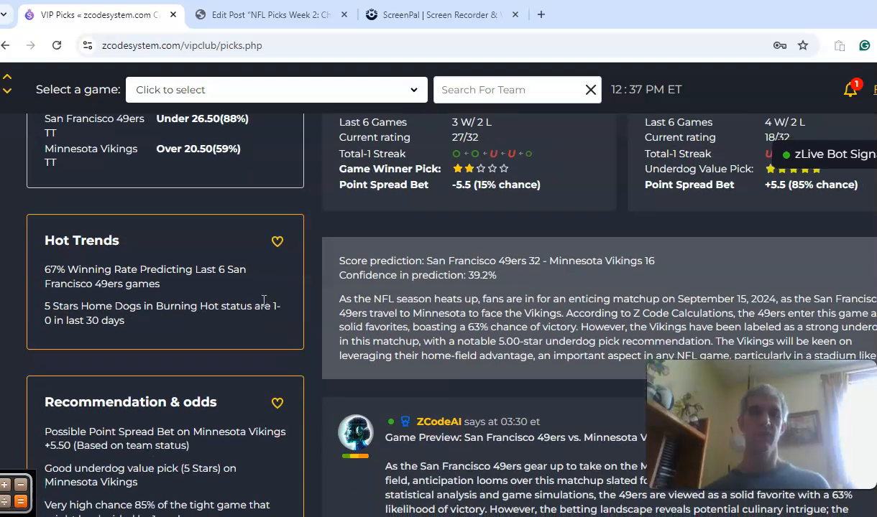
{"action": "mouse_move", "coordinate": [541, 274]}
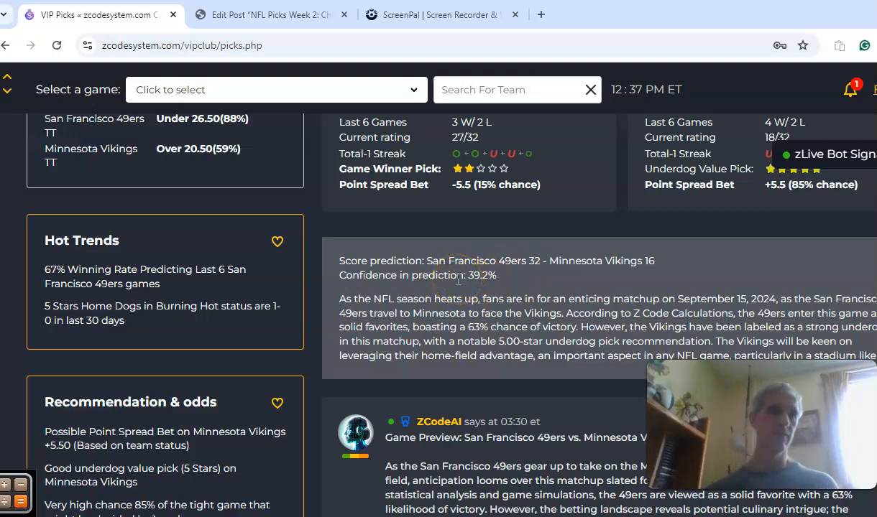
{"action": "scroll", "scroll_direction": "down", "scroll_amount": 3}
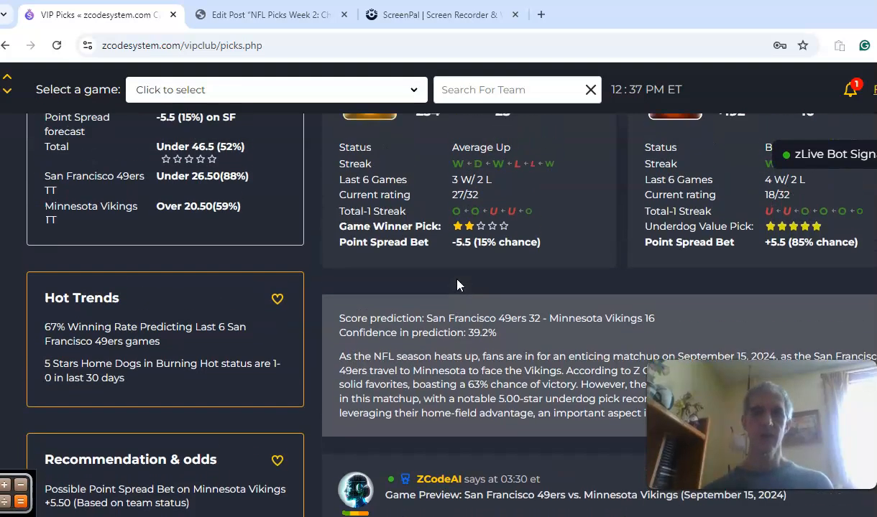
{"action": "scroll", "scroll_direction": "down", "scroll_amount": 3}
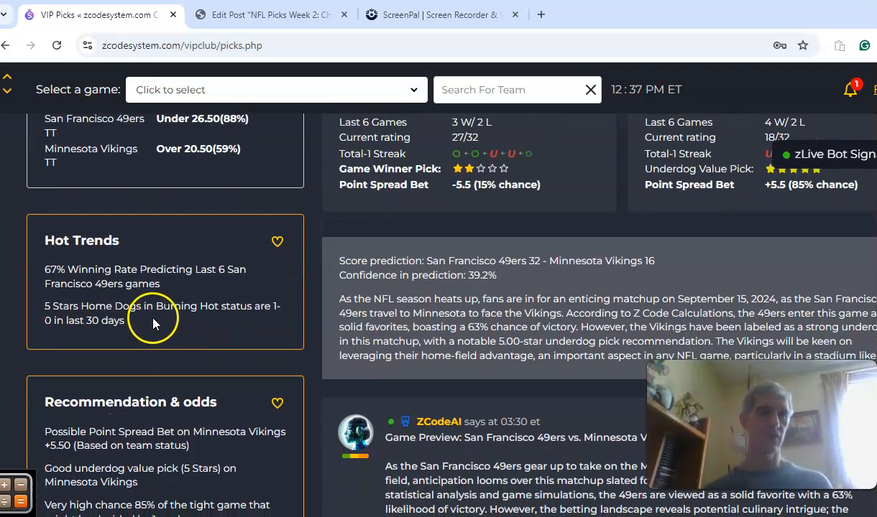
{"action": "mouse_move", "coordinate": [203, 329]}
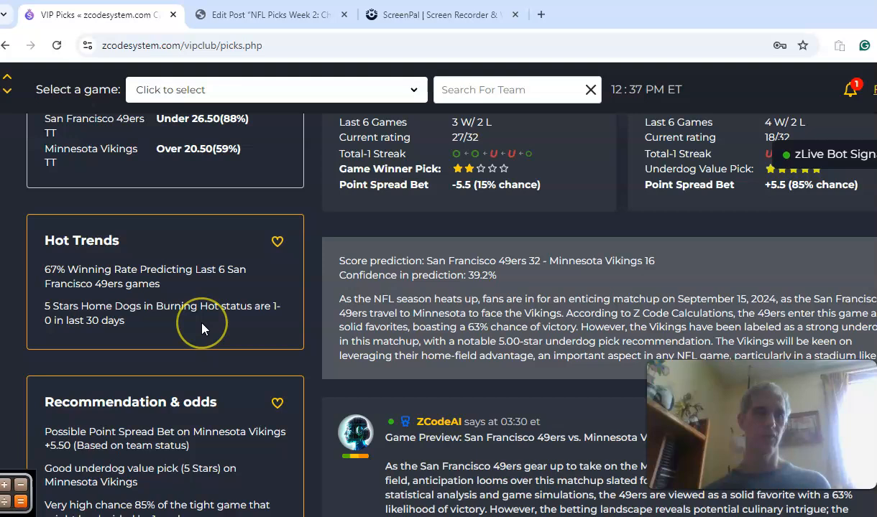
Continue down through the 49ers–Vikings Hot Trends and Recommendation & odds boxes.
{"action": "scroll", "scroll_direction": "down", "scroll_amount": 3}
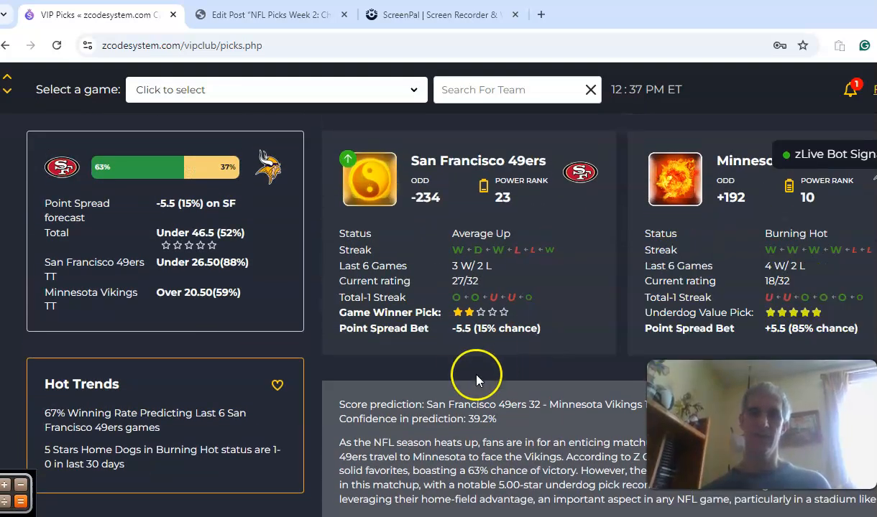
{"action": "scroll", "scroll_direction": "down", "scroll_amount": 3}
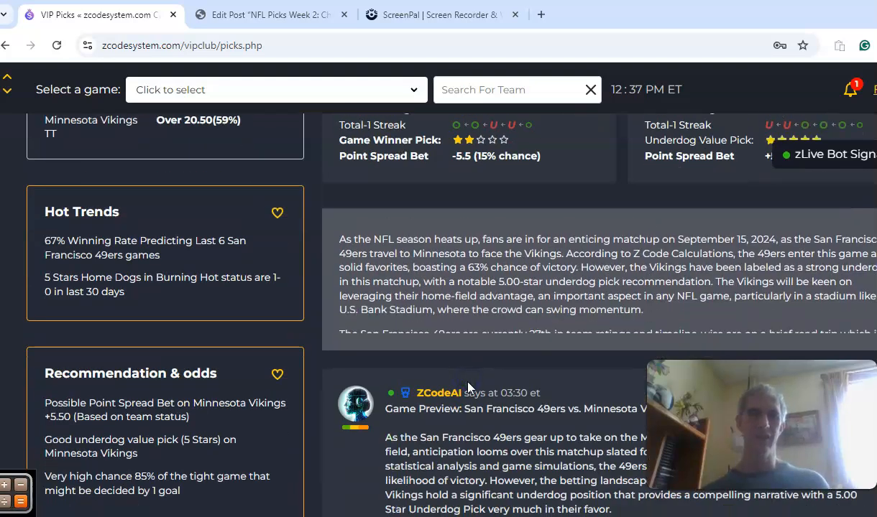
{"action": "scroll", "scroll_direction": "down", "scroll_amount": 3}
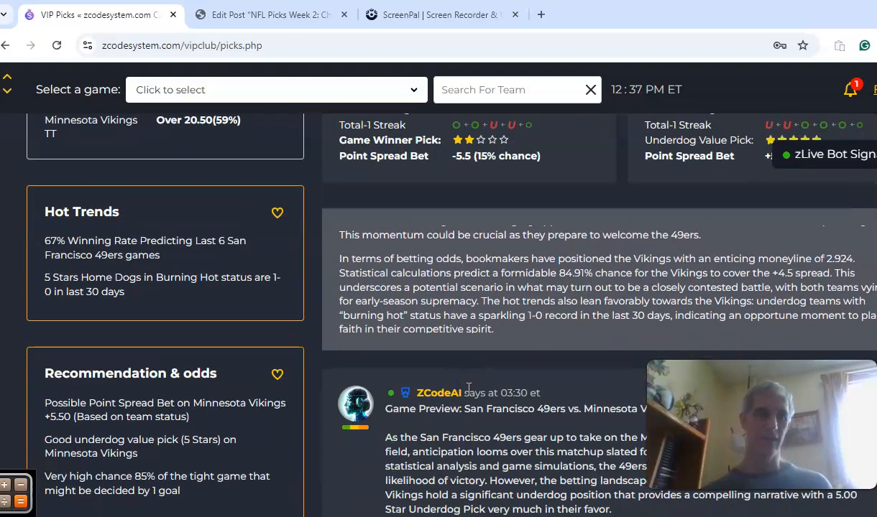
{"action": "scroll", "scroll_direction": "down", "scroll_amount": 3}
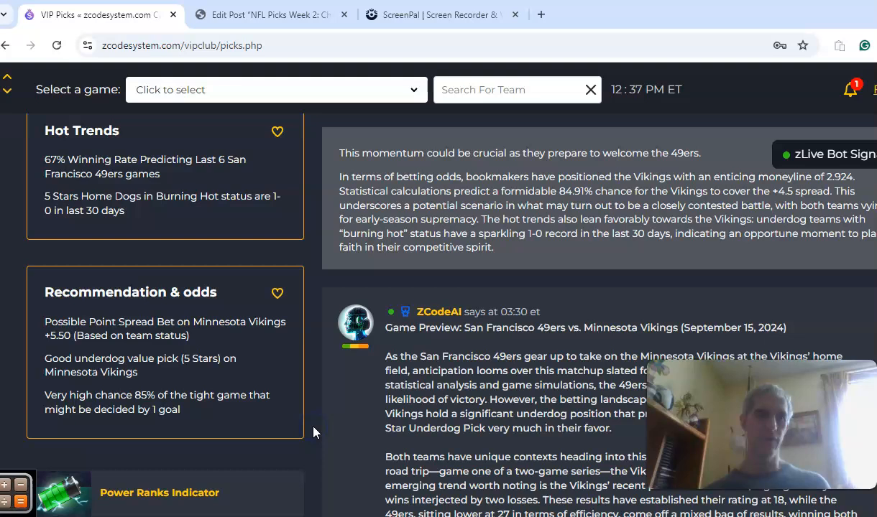
{"action": "scroll", "scroll_direction": "down", "scroll_amount": 3}
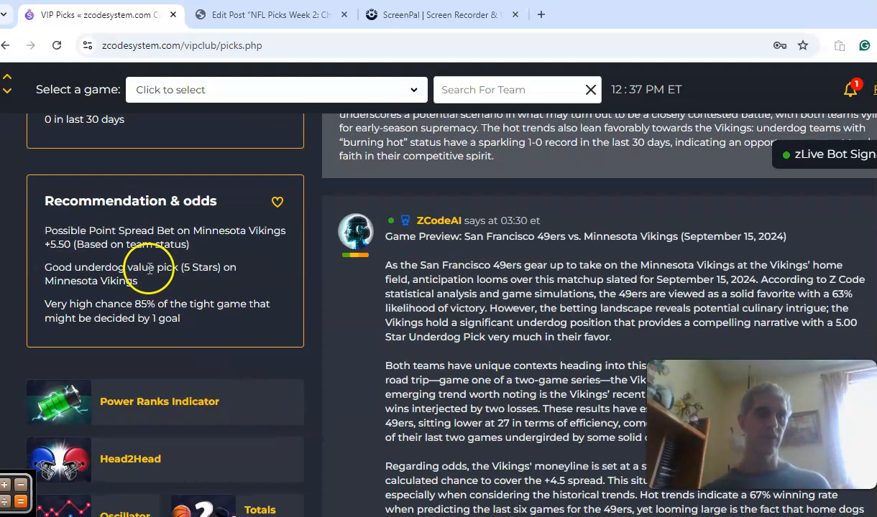
{"action": "mouse_move", "coordinate": [258, 334]}
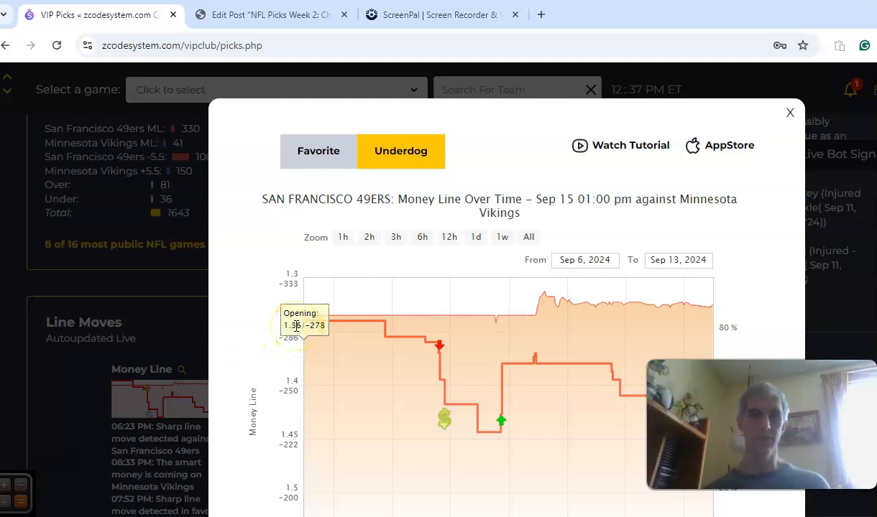
{"action": "mouse_move", "coordinate": [501, 421]}
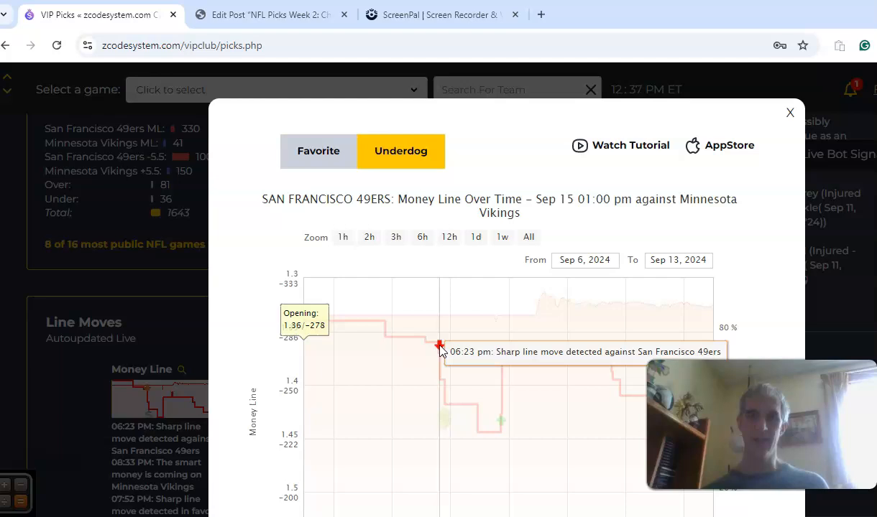
{"action": "mouse_move", "coordinate": [561, 379]}
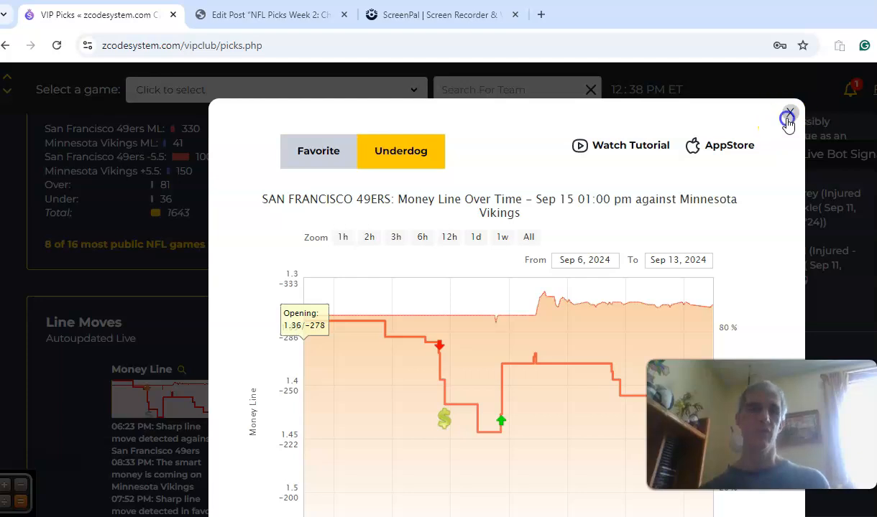
Dismiss the 49ers money line history chart and move down to the member comments.
{"action": "left_click", "coordinate": [789, 115]}
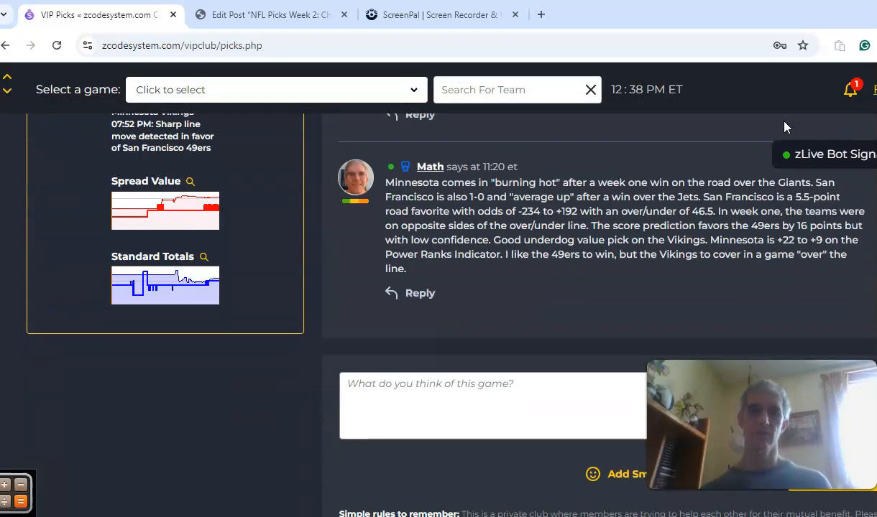
{"action": "scroll", "scroll_direction": "down", "scroll_amount": 3}
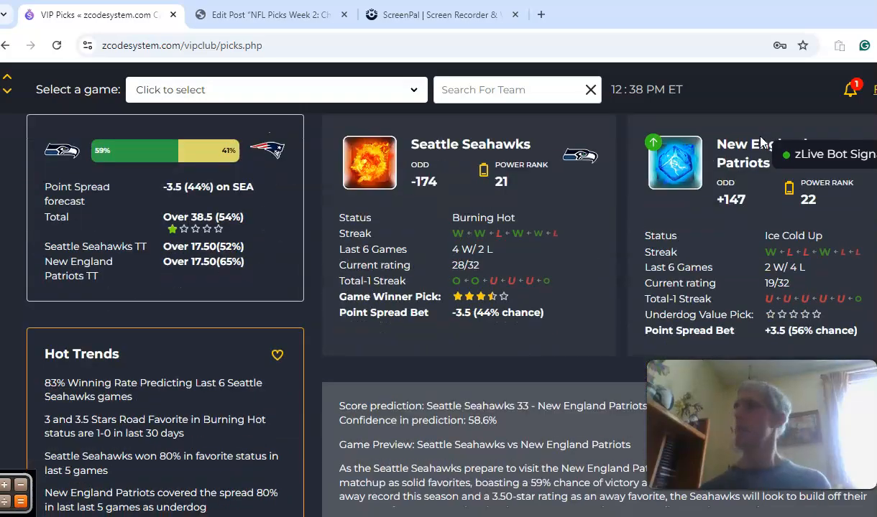
Scroll past Seahawks–Patriots, Buccaneers–Lions and Rams–Cardinals to the Bengals at Chiefs team stats.
{"action": "scroll", "scroll_direction": "down", "scroll_amount": 3}
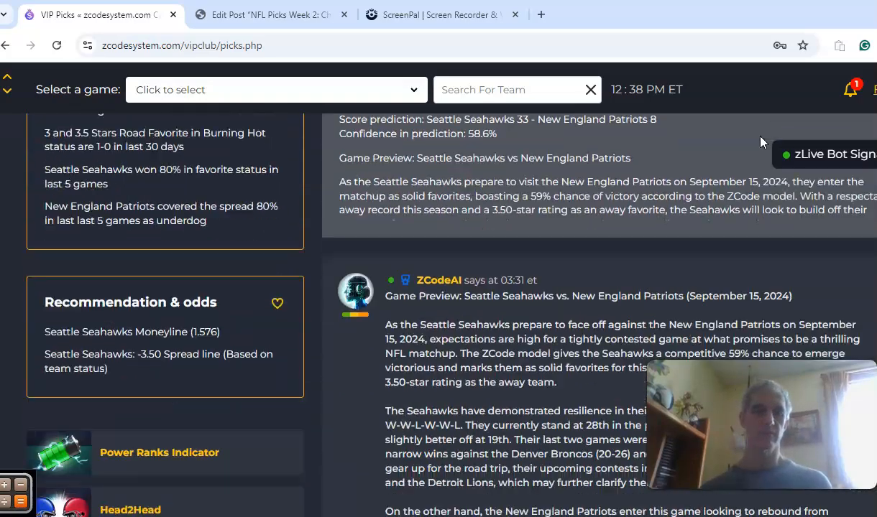
{"action": "scroll", "scroll_direction": "down", "scroll_amount": 3}
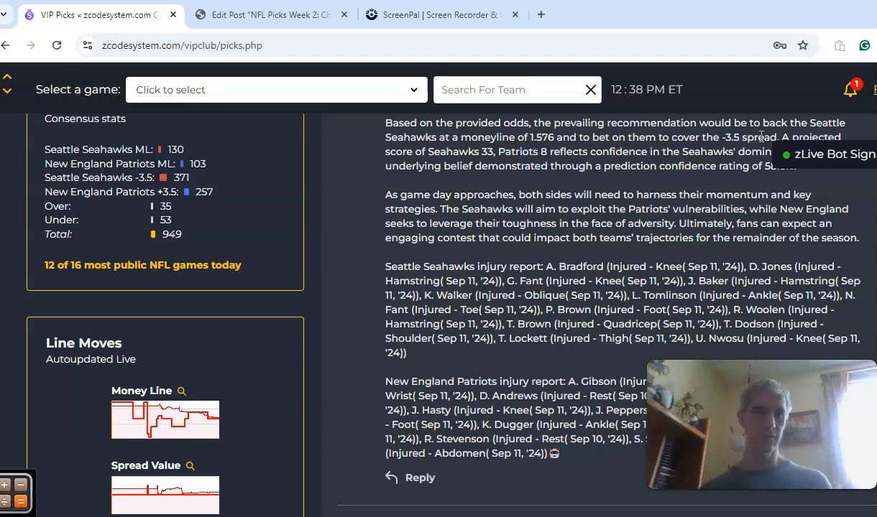
{"action": "scroll", "scroll_direction": "down", "scroll_amount": 3}
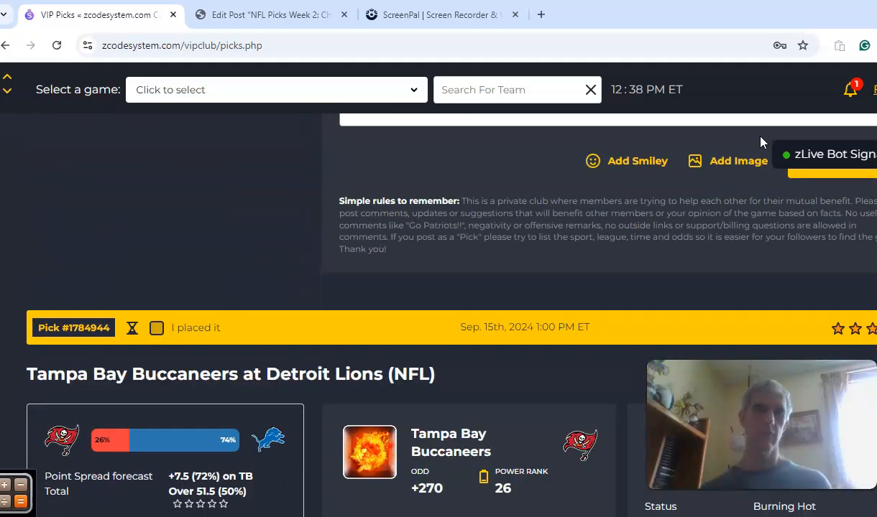
{"action": "scroll", "scroll_direction": "down", "scroll_amount": 3}
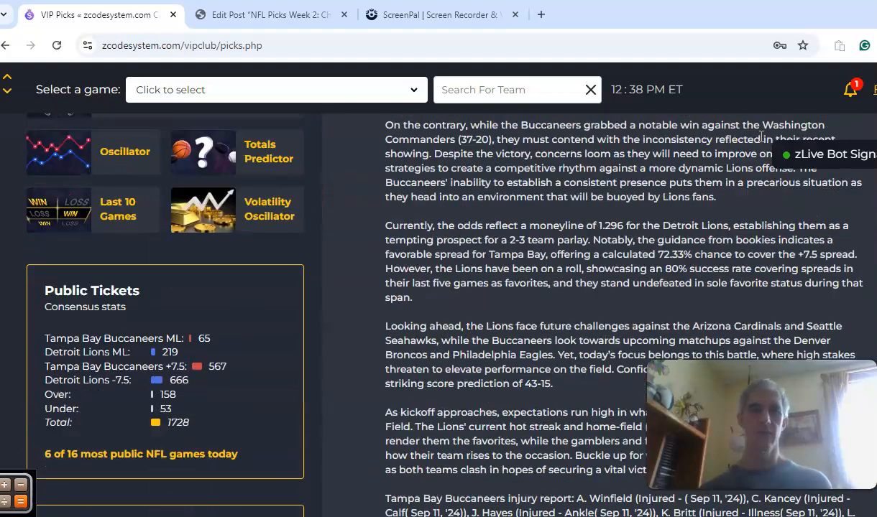
{"action": "scroll", "scroll_direction": "down", "scroll_amount": 3}
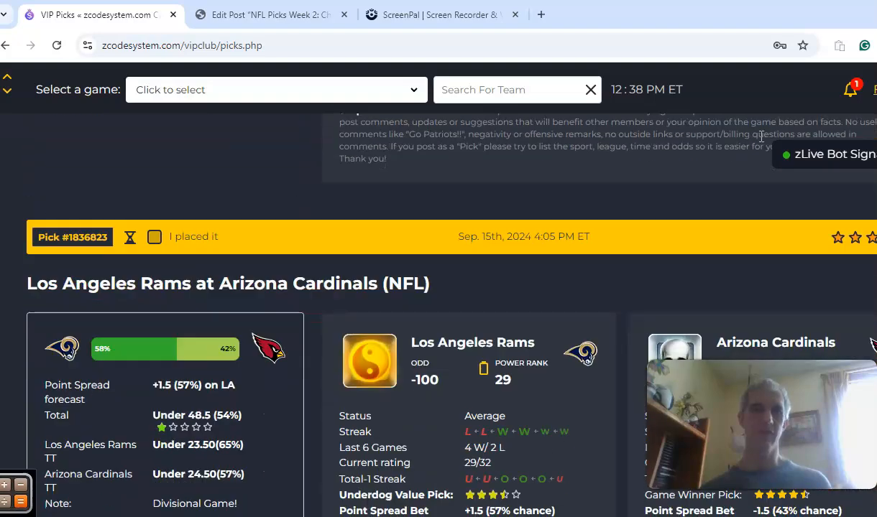
{"action": "scroll", "scroll_direction": "down", "scroll_amount": 3}
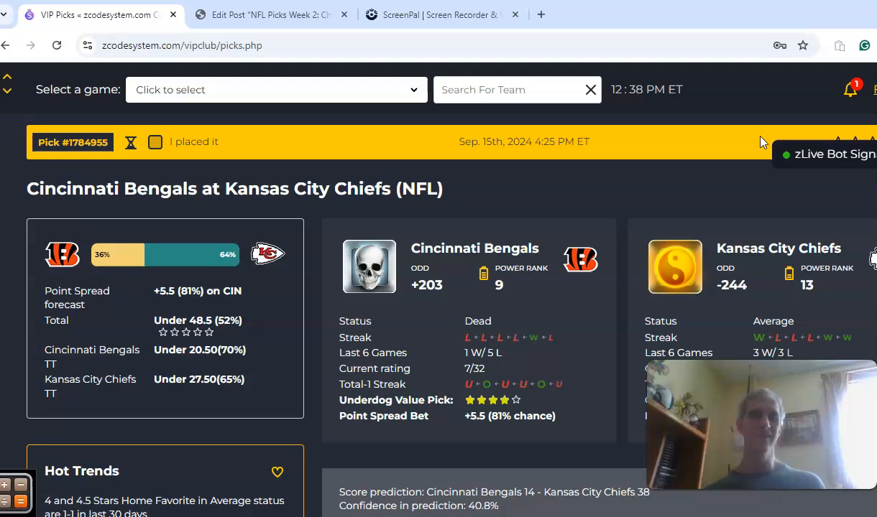
{"action": "scroll", "scroll_direction": "down", "scroll_amount": 3}
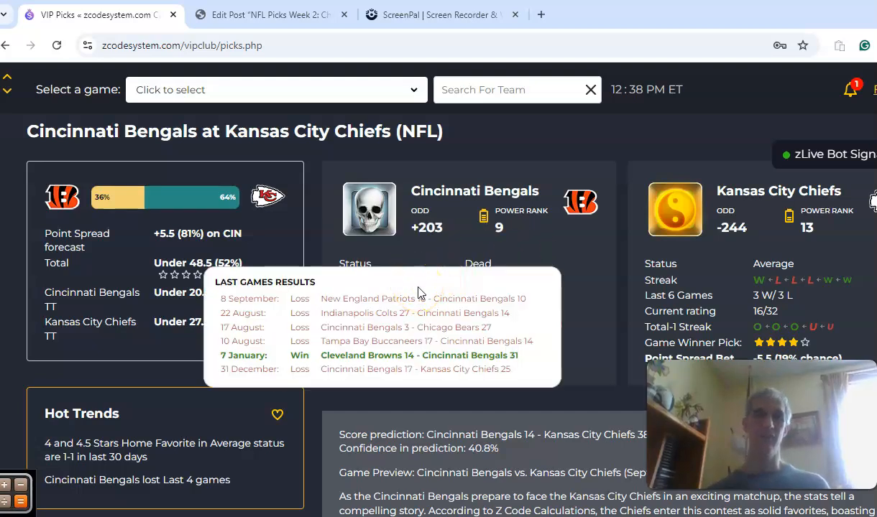
{"action": "mouse_move", "coordinate": [658, 276]}
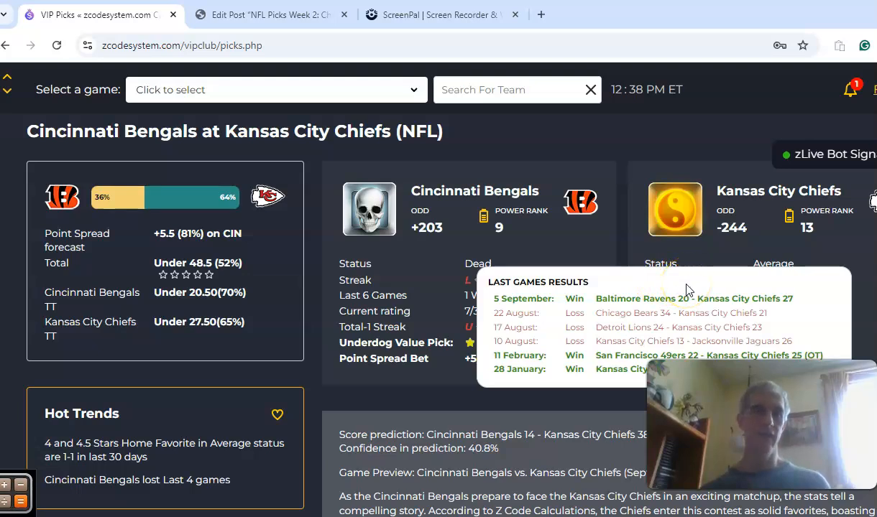
{"action": "mouse_move", "coordinate": [735, 241]}
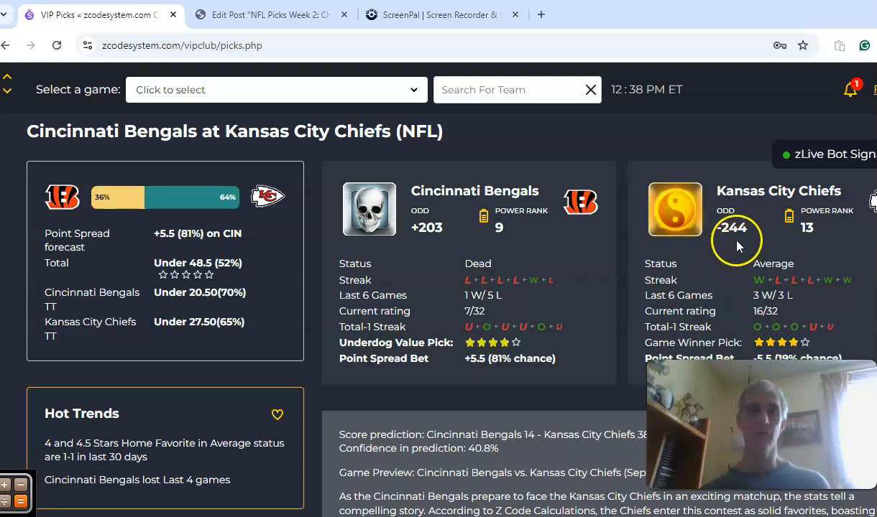
{"action": "mouse_move", "coordinate": [449, 248]}
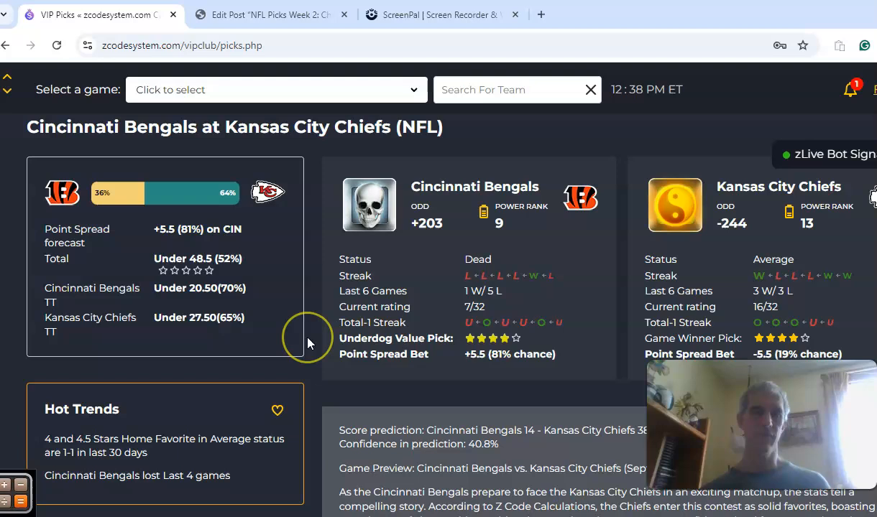
{"action": "scroll", "scroll_direction": "down", "scroll_amount": 3}
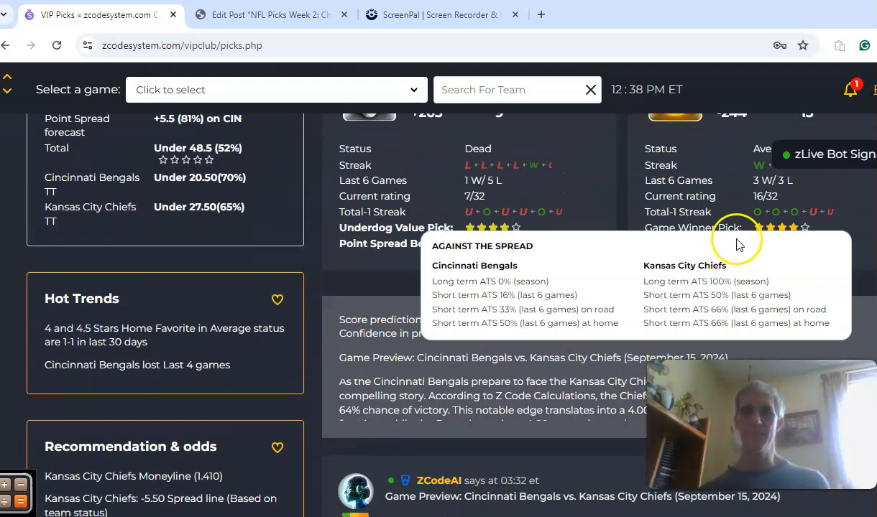
{"action": "mouse_move", "coordinate": [385, 353]}
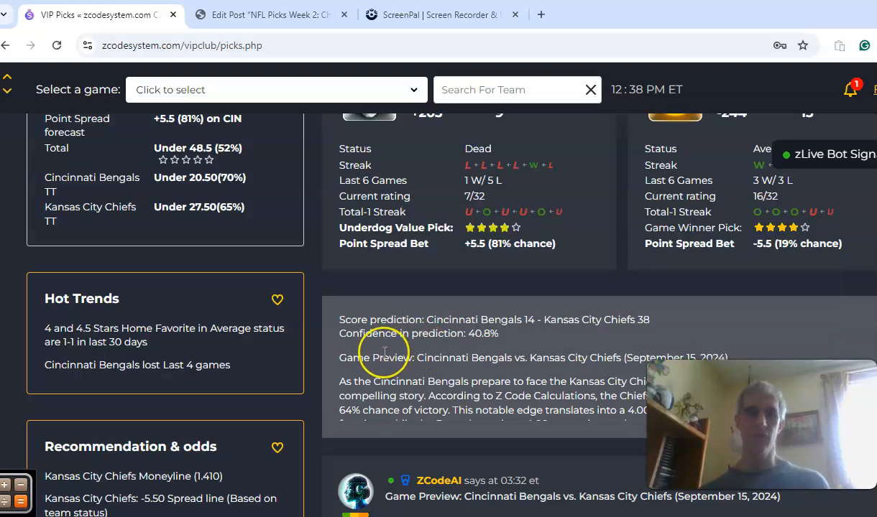
{"action": "mouse_move", "coordinate": [553, 357]}
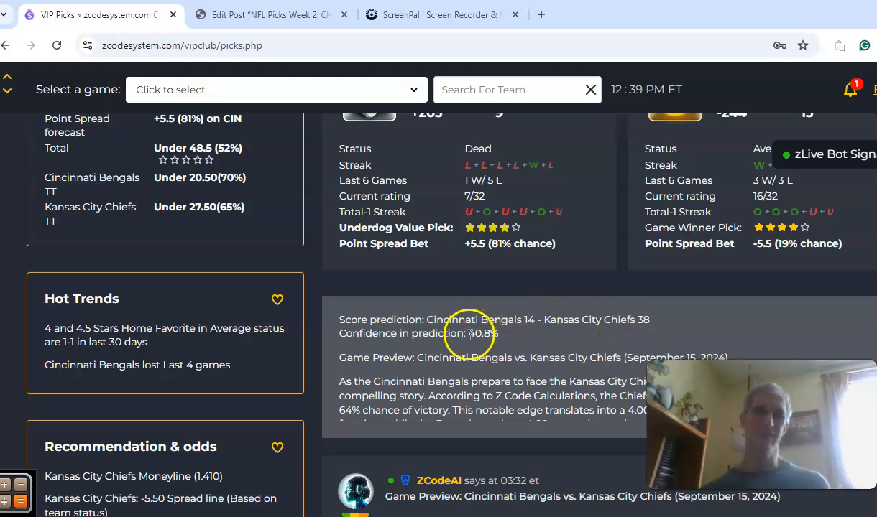
{"action": "scroll", "scroll_direction": "down", "scroll_amount": 3}
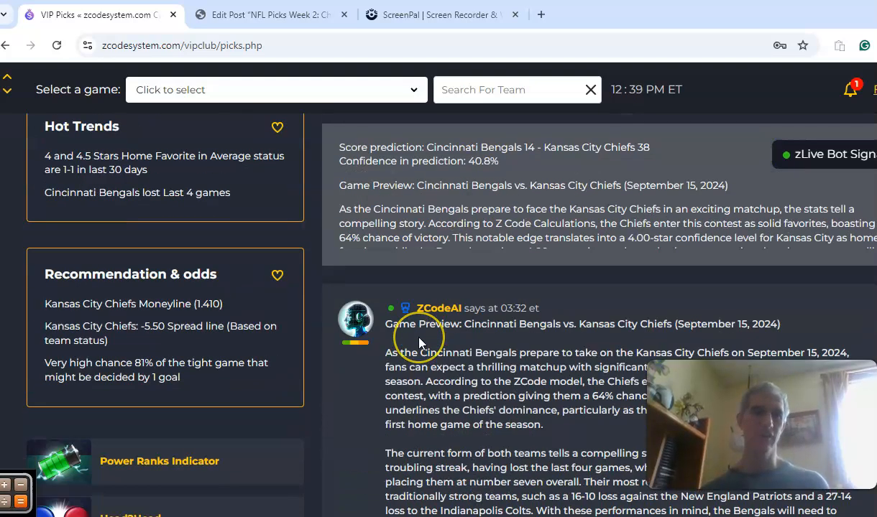
{"action": "mouse_move", "coordinate": [234, 219]}
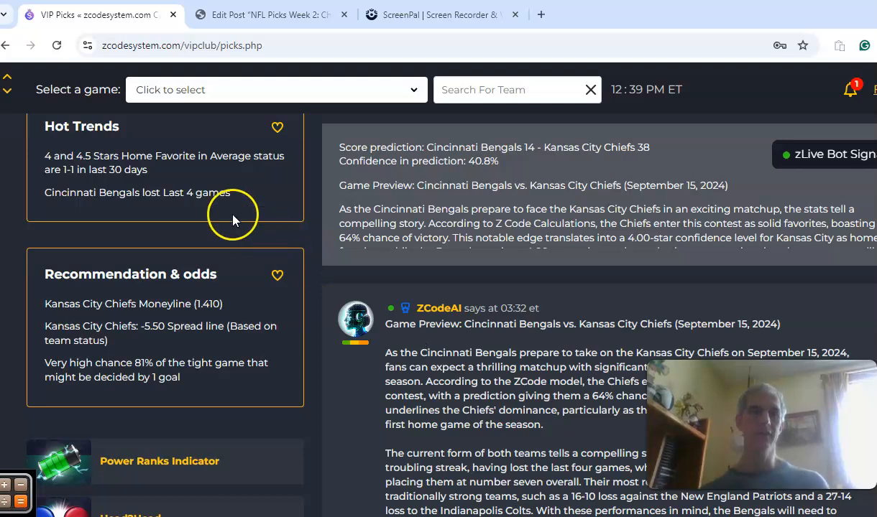
{"action": "mouse_move", "coordinate": [219, 207]}
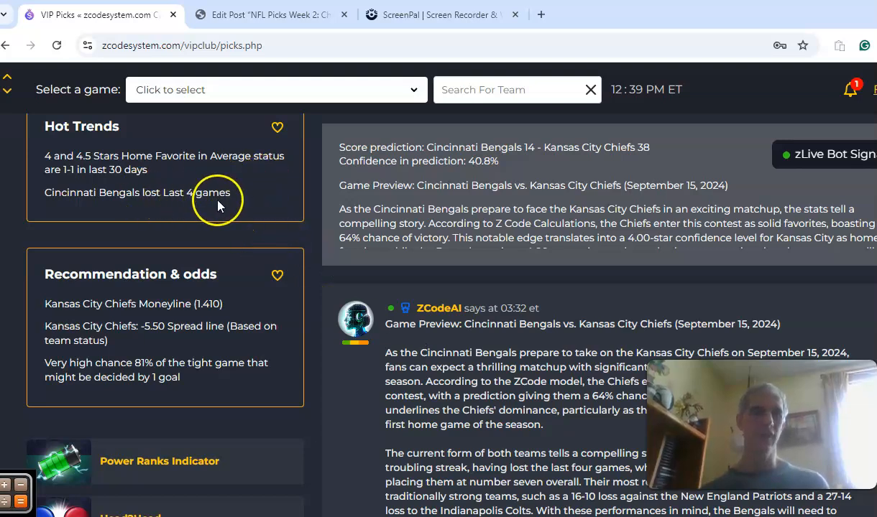
{"action": "mouse_move", "coordinate": [341, 431]}
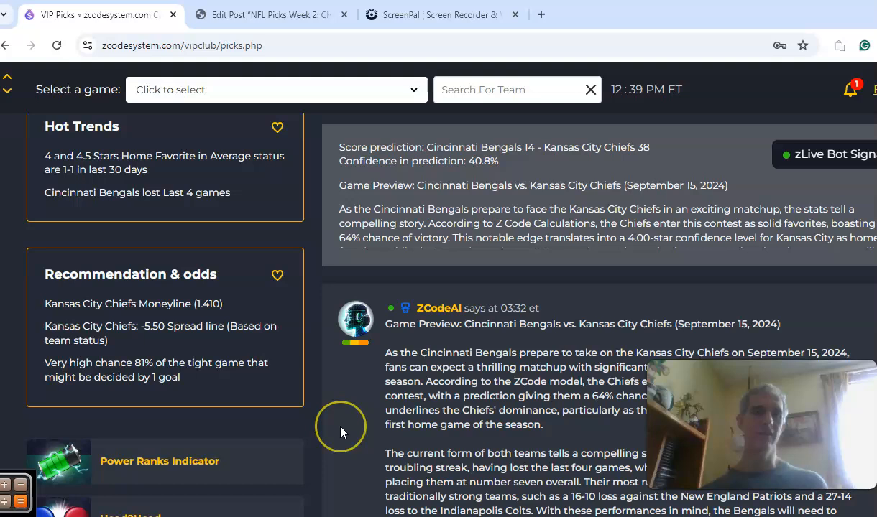
{"action": "scroll", "scroll_direction": "down", "scroll_amount": 3}
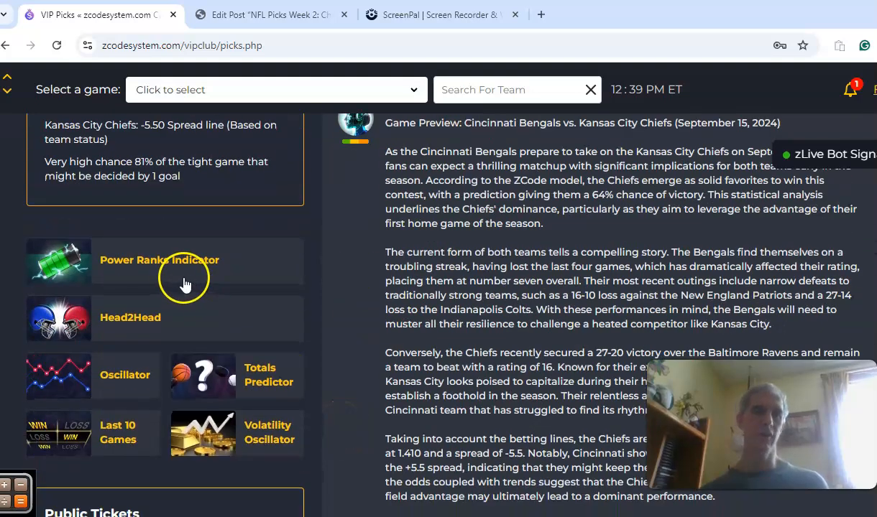
View the Bengals–Chiefs power rankings chart, then move down to public tickets and Line Moves.
{"action": "left_click", "coordinate": [159, 260]}
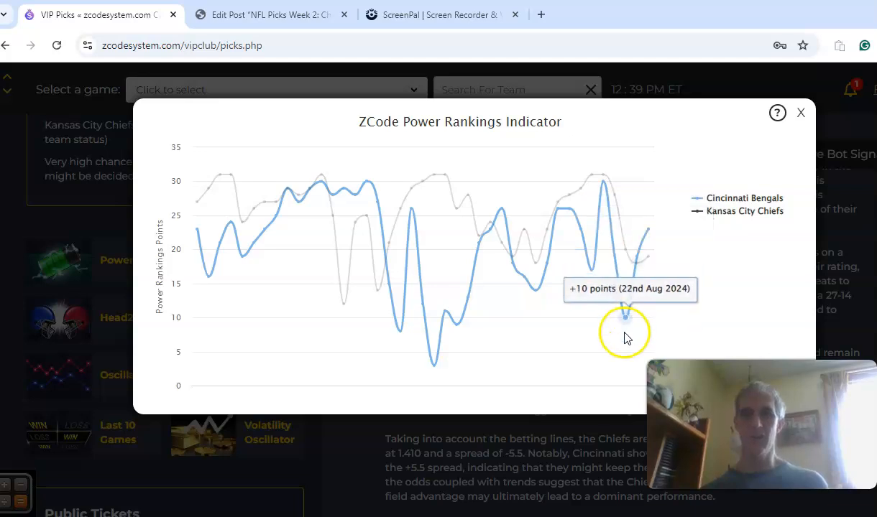
{"action": "mouse_move", "coordinate": [647, 227]}
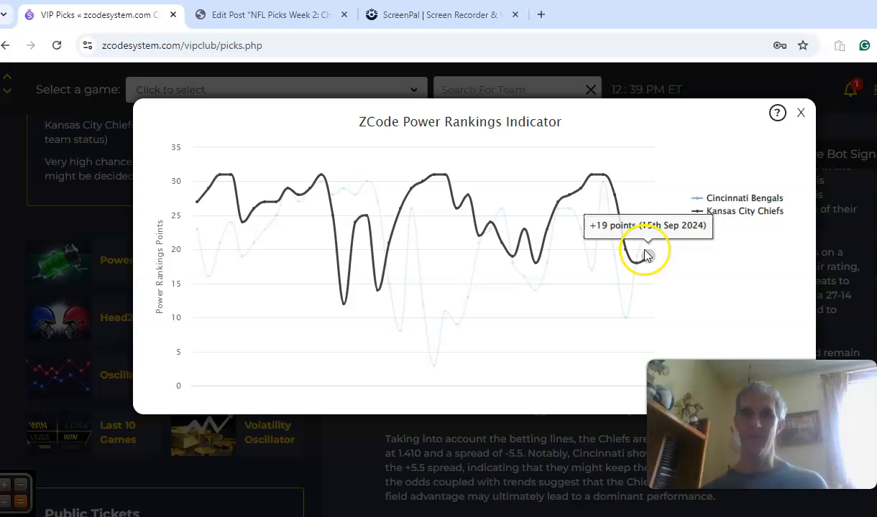
{"action": "mouse_move", "coordinate": [782, 171]}
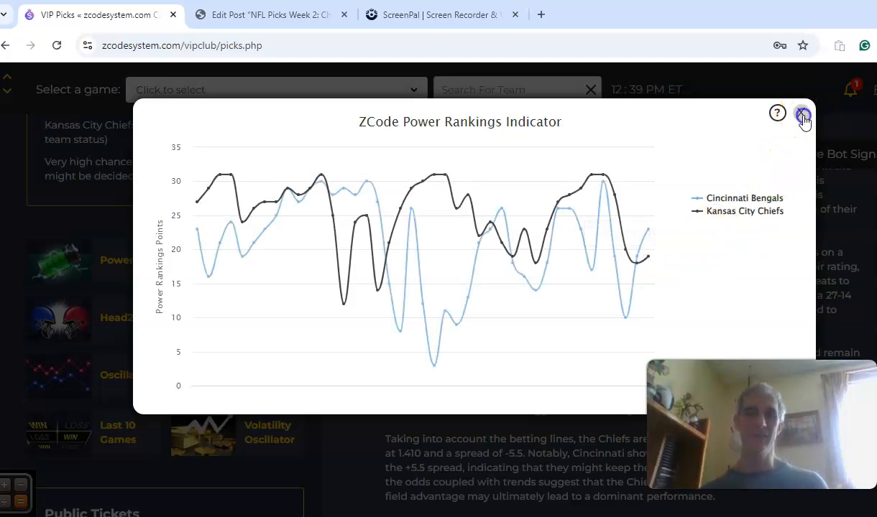
{"action": "left_click", "coordinate": [803, 115]}
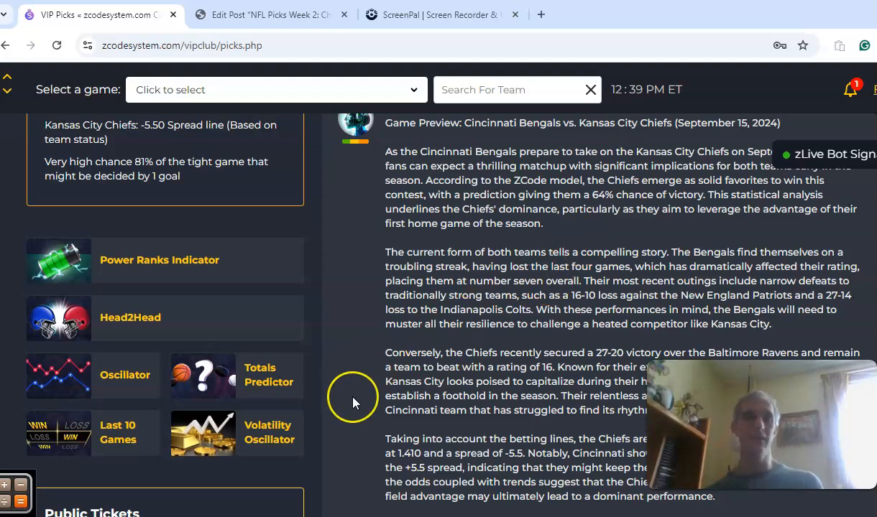
{"action": "scroll", "scroll_direction": "down", "scroll_amount": 3}
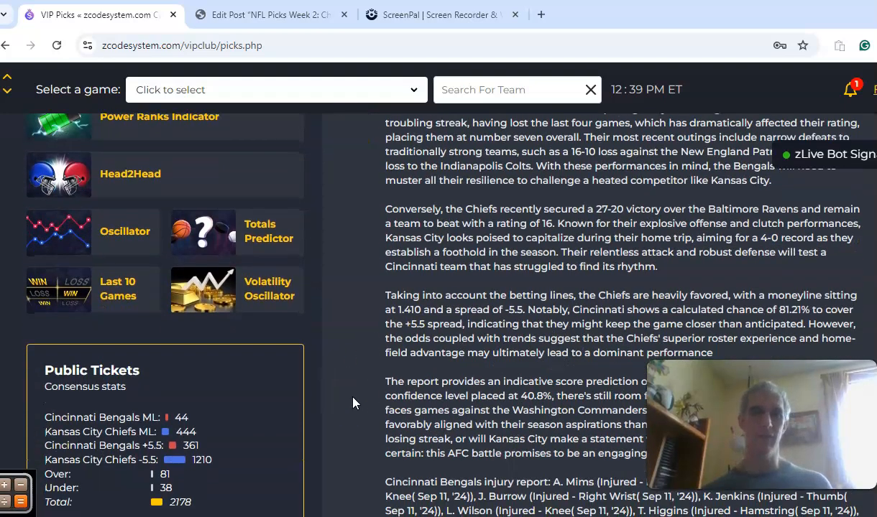
{"action": "scroll", "scroll_direction": "down", "scroll_amount": 3}
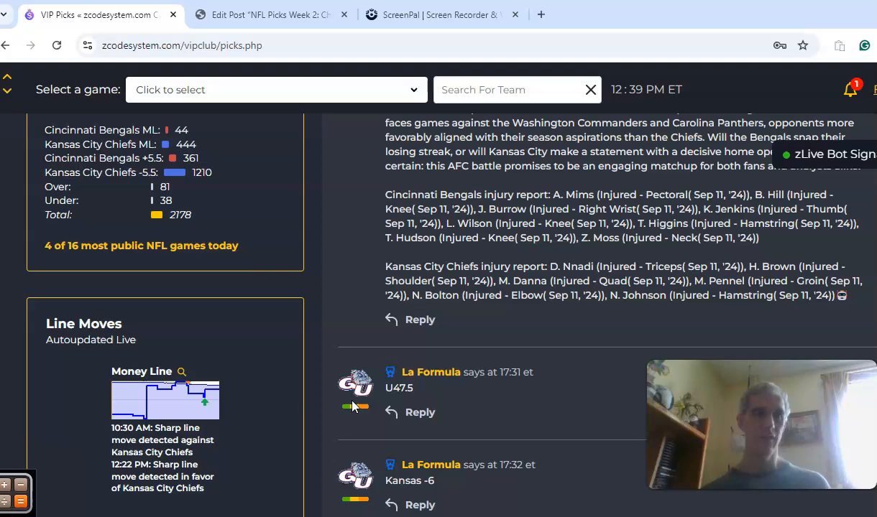
{"action": "mouse_move", "coordinate": [160, 409]}
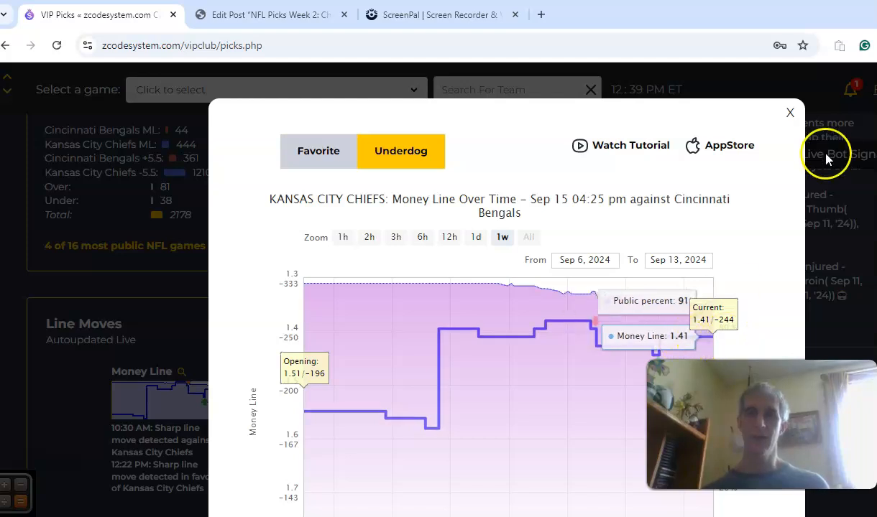
Dismiss the Chiefs money line chart and scroll past Steelers–Broncos to Falcons at Eagles.
{"action": "left_click", "coordinate": [789, 113]}
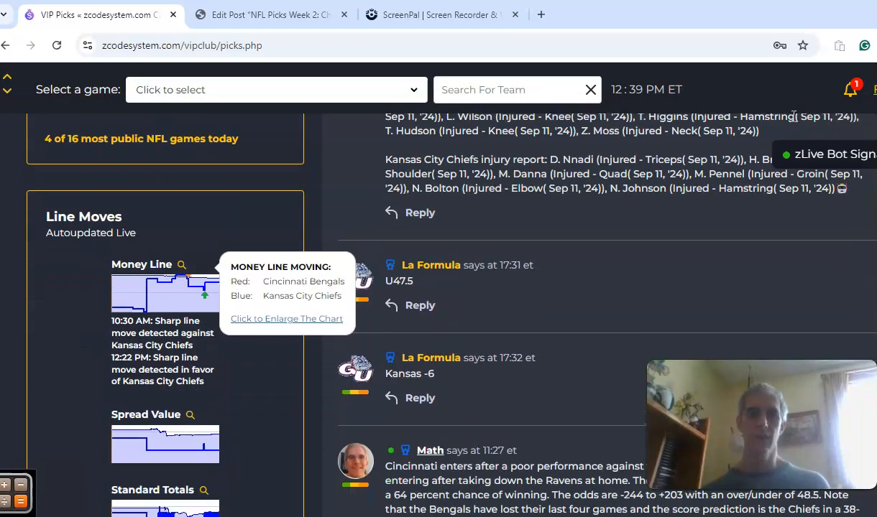
{"action": "scroll", "scroll_direction": "down", "scroll_amount": 3}
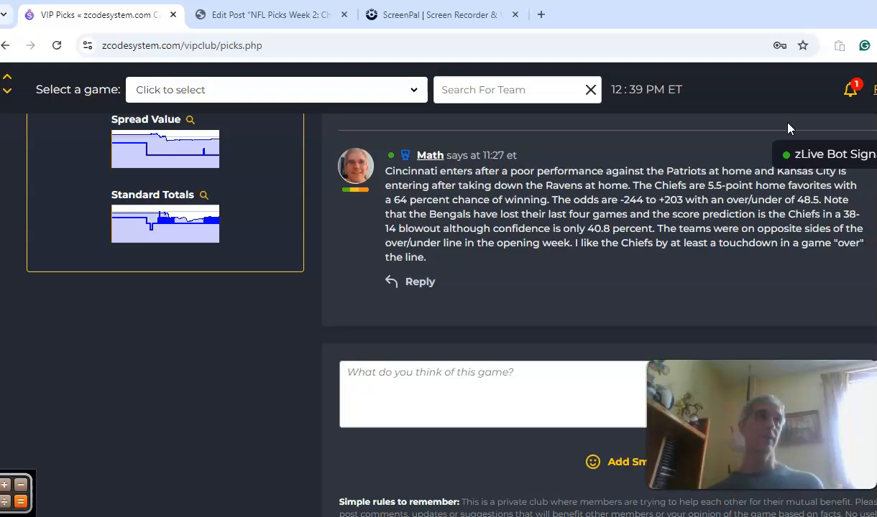
{"action": "scroll", "scroll_direction": "down", "scroll_amount": 3}
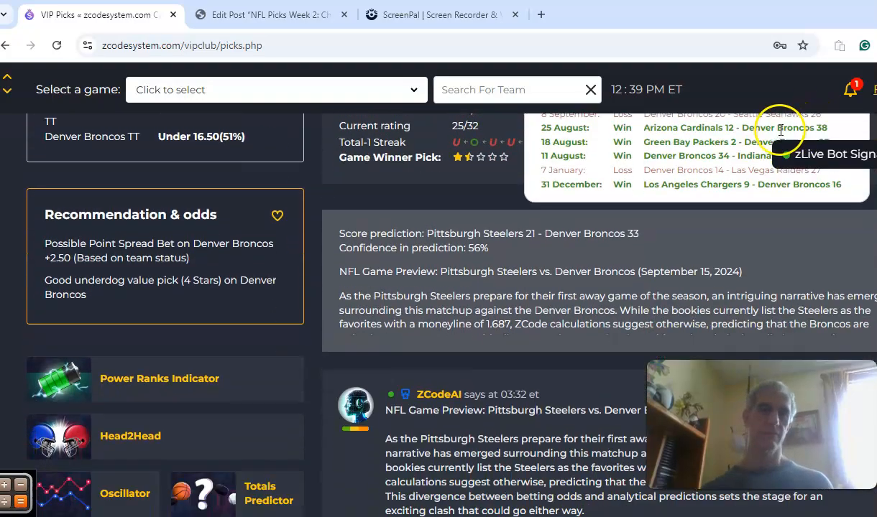
{"action": "scroll", "scroll_direction": "down", "scroll_amount": 3}
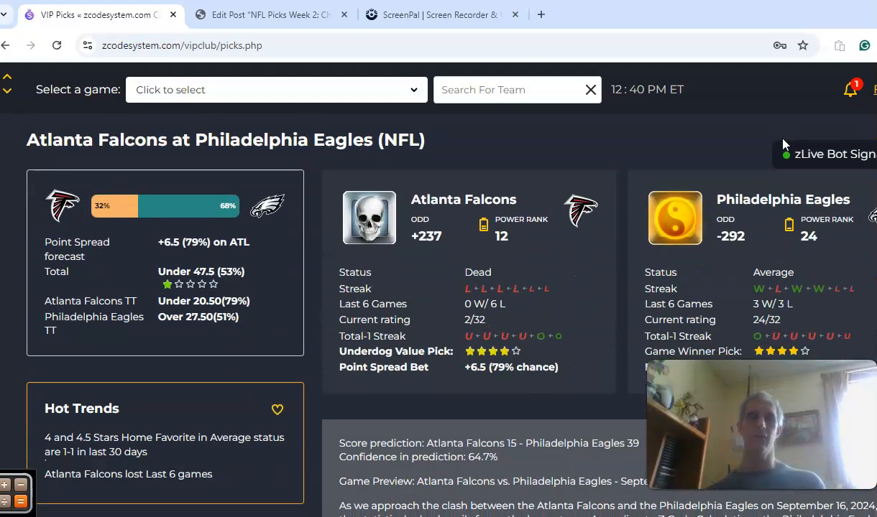
{"action": "scroll", "scroll_direction": "down", "scroll_amount": 3}
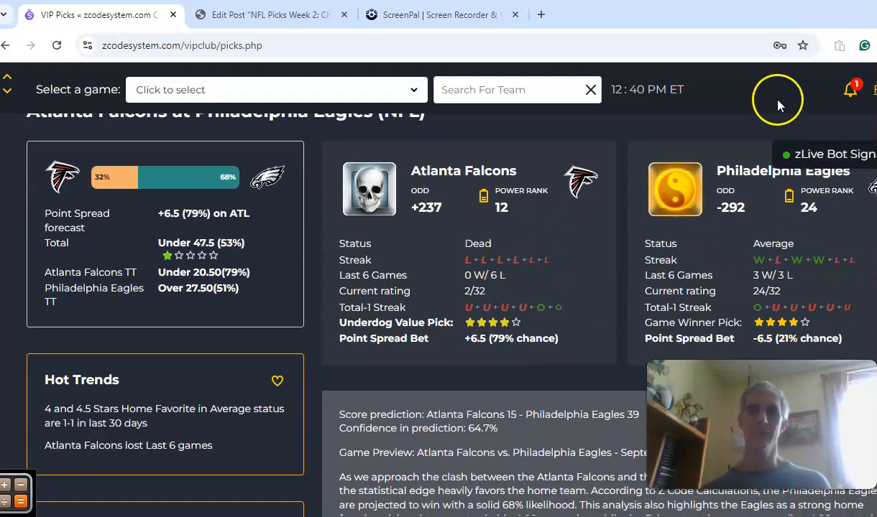
{"action": "mouse_move", "coordinate": [678, 275]}
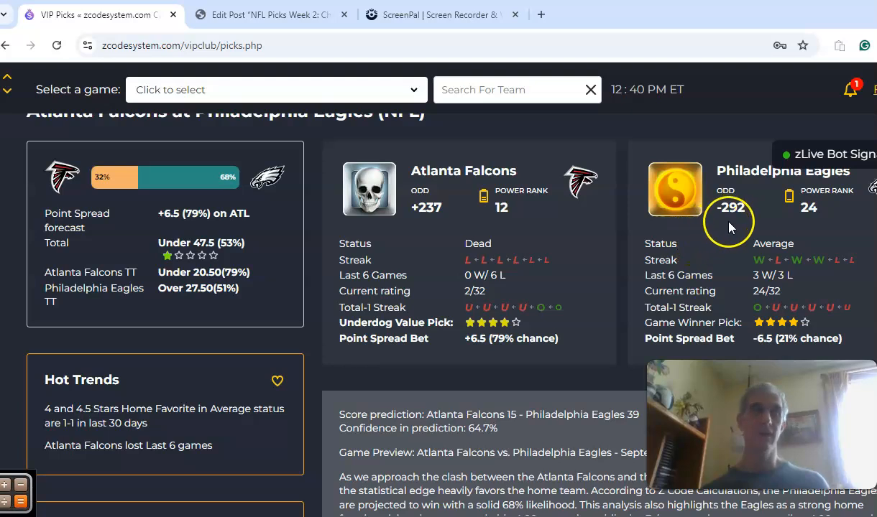
{"action": "mouse_move", "coordinate": [564, 311]}
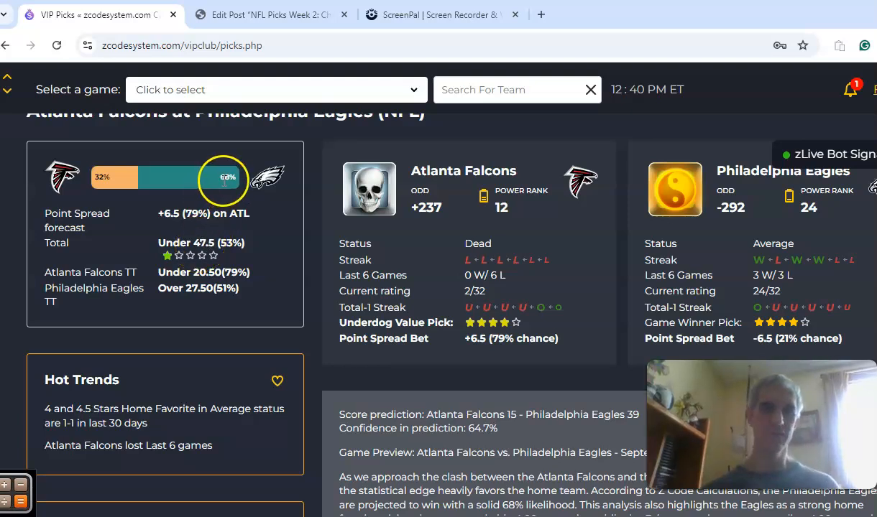
{"action": "scroll", "scroll_direction": "down", "scroll_amount": 3}
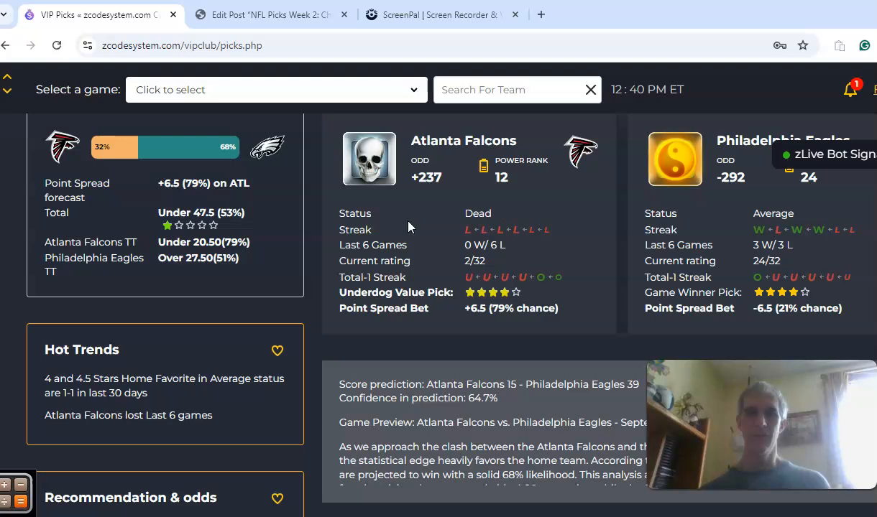
{"action": "scroll", "scroll_direction": "down", "scroll_amount": 3}
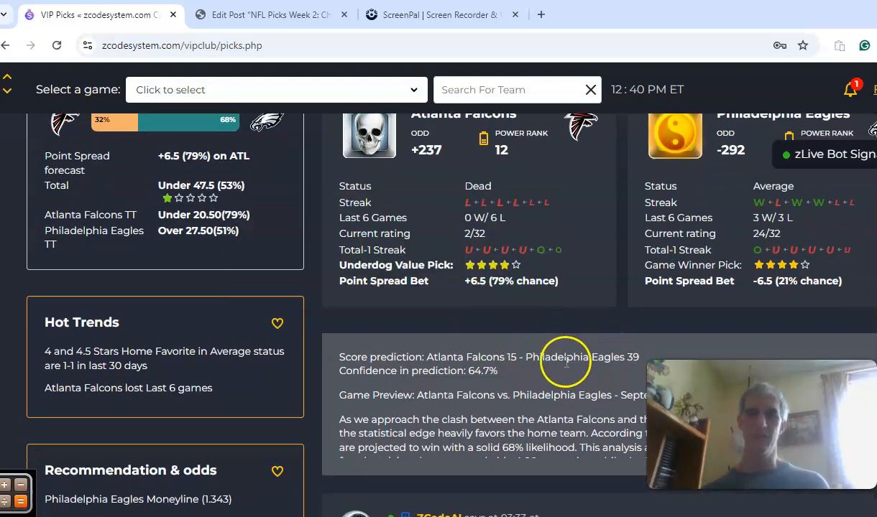
{"action": "mouse_move", "coordinate": [473, 373]}
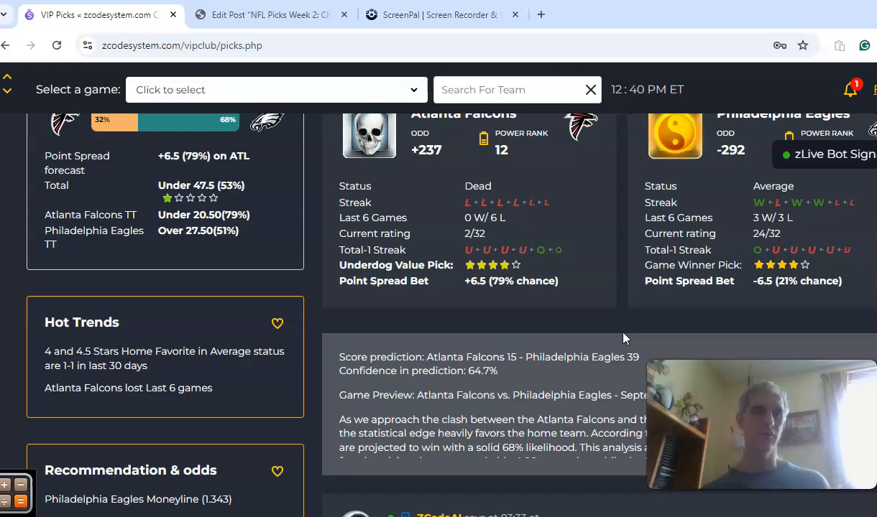
{"action": "scroll", "scroll_direction": "down", "scroll_amount": 3}
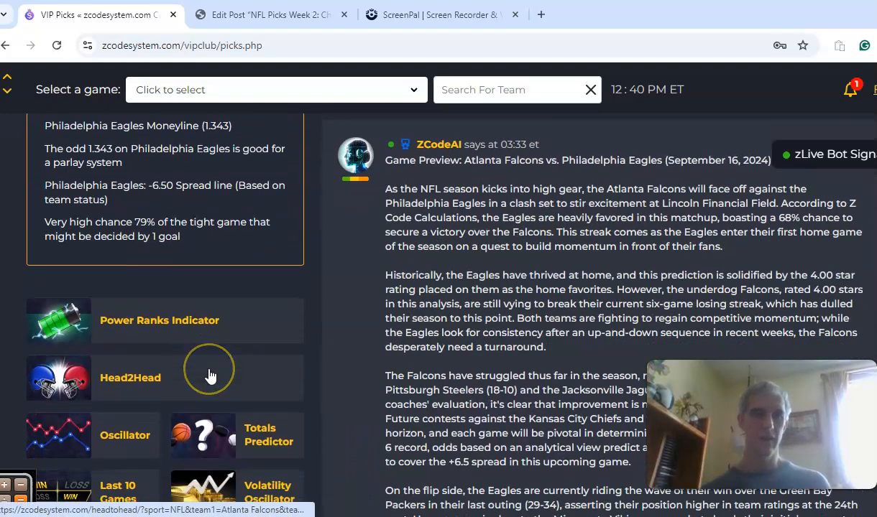
{"action": "scroll", "scroll_direction": "down", "scroll_amount": 3}
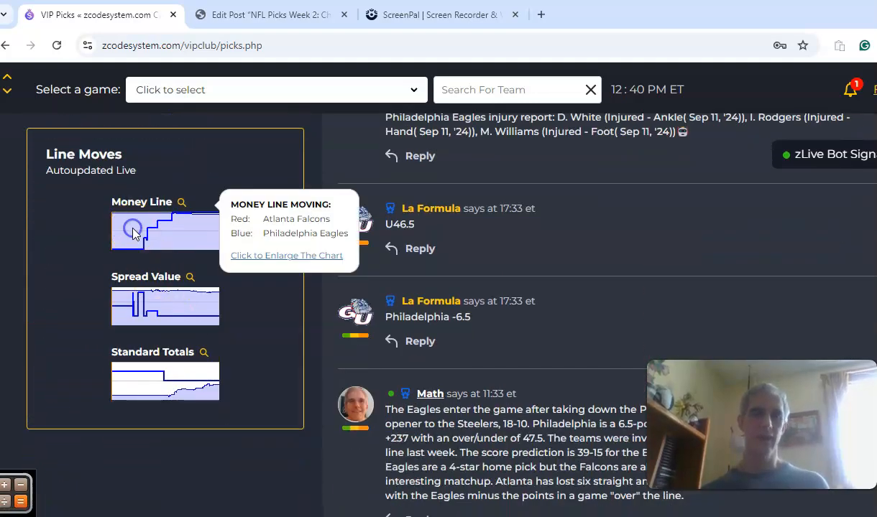
{"action": "left_click", "coordinate": [286, 255]}
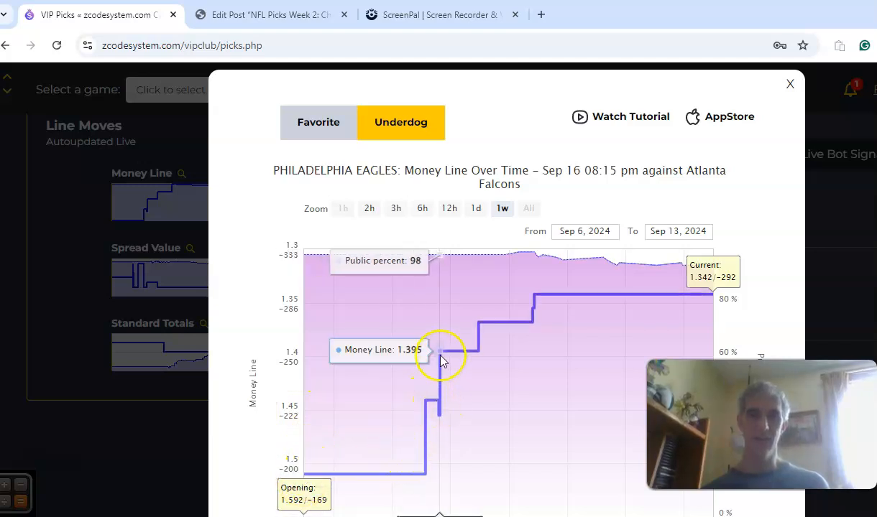
{"action": "mouse_move", "coordinate": [539, 299]}
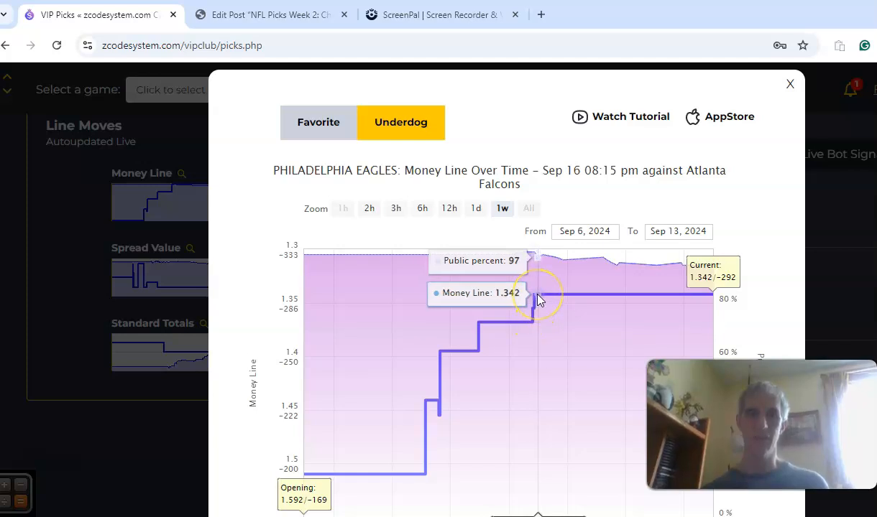
{"action": "mouse_move", "coordinate": [719, 301]}
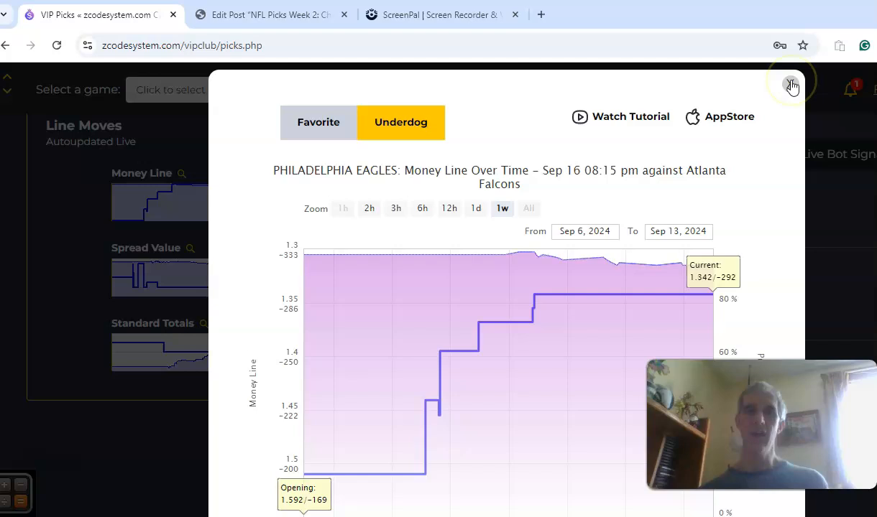
{"action": "left_click", "coordinate": [791, 81]}
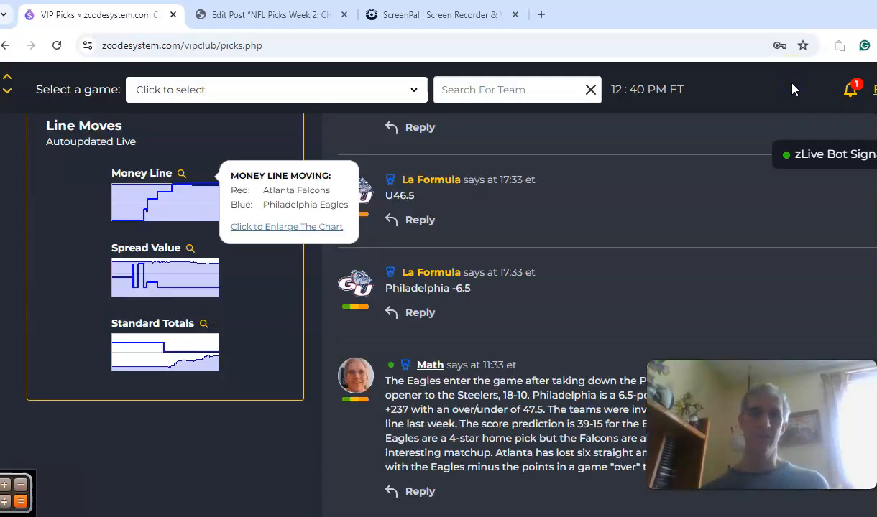
{"action": "scroll", "scroll_direction": "down", "scroll_amount": 3}
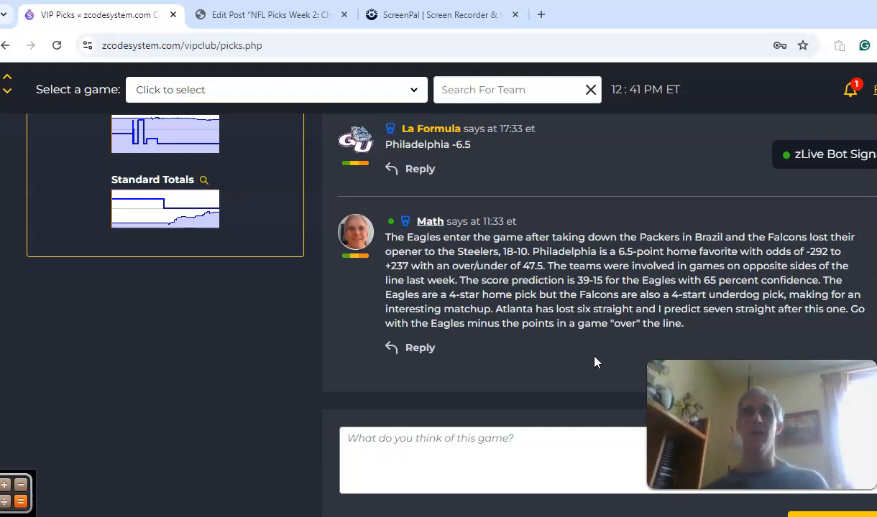
{"action": "scroll", "scroll_direction": "down", "scroll_amount": 3}
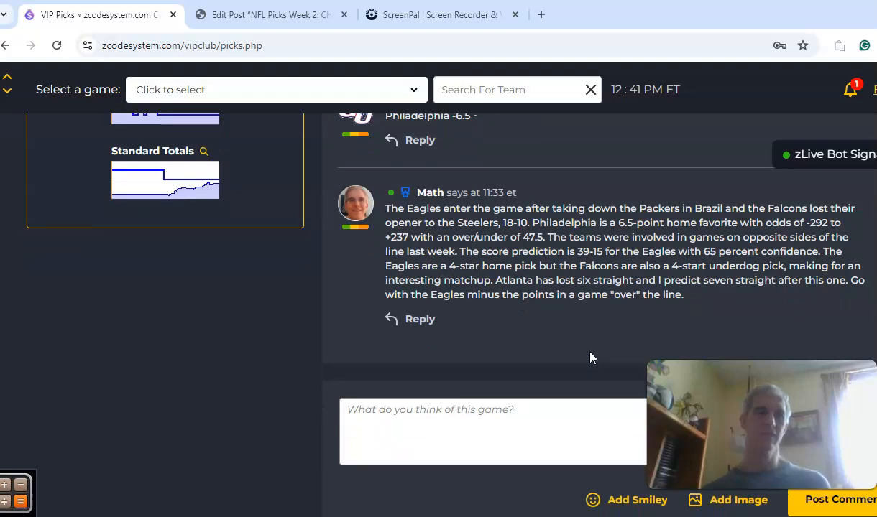